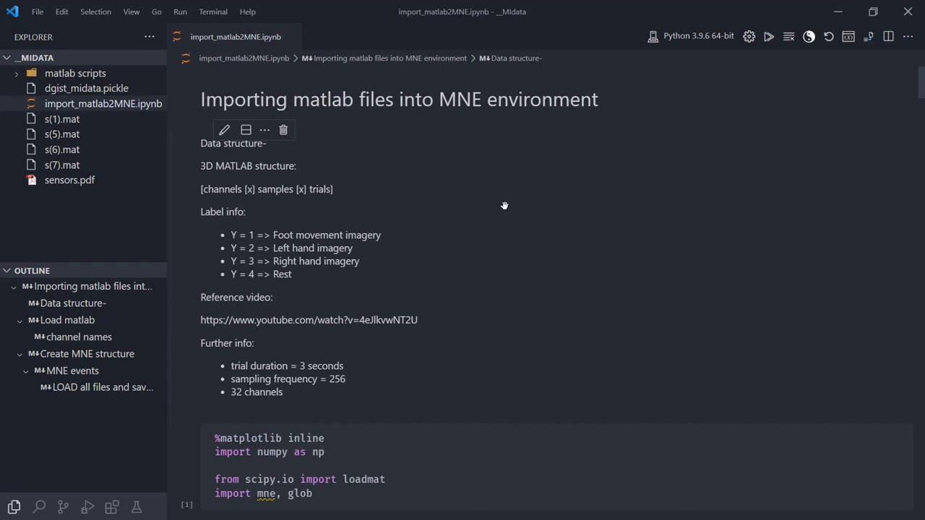
mouse_move(256, 196)
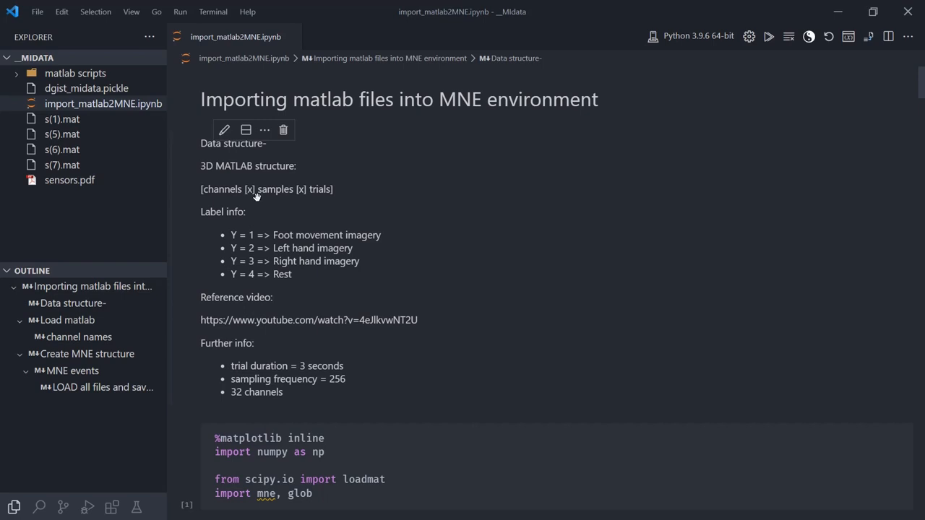
mouse_move(233, 169)
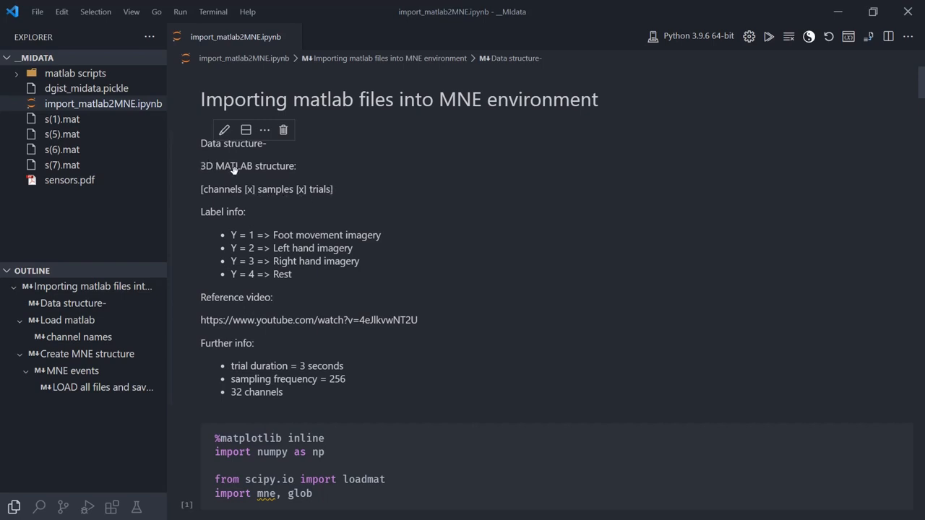
mouse_move(475, 168)
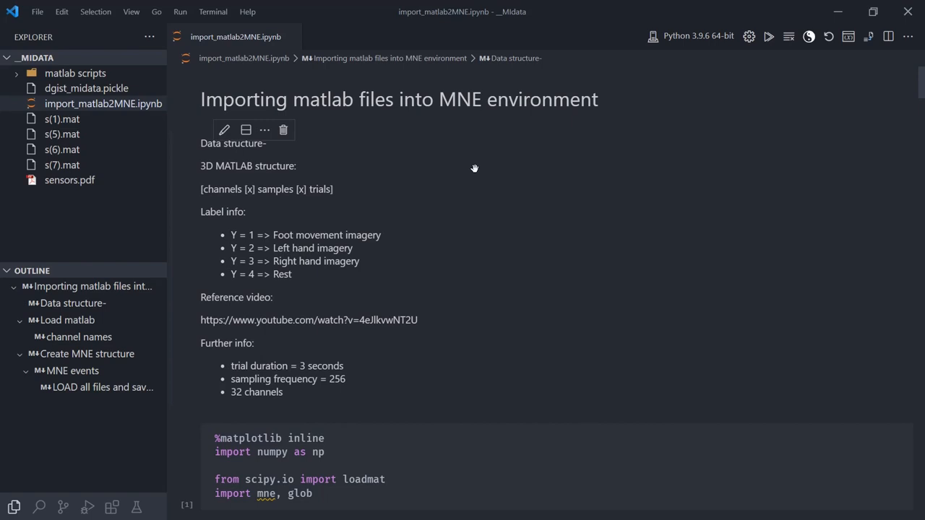
mouse_move(81, 172)
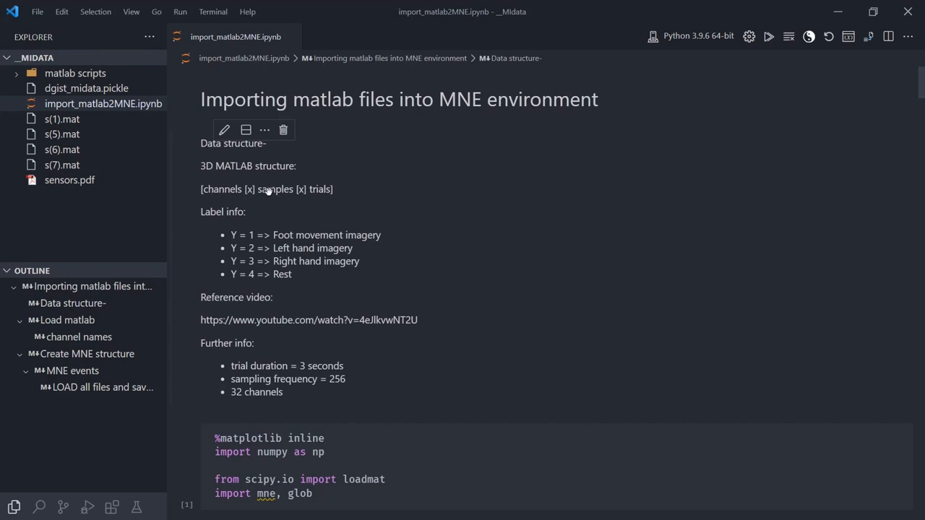
mouse_move(318, 188)
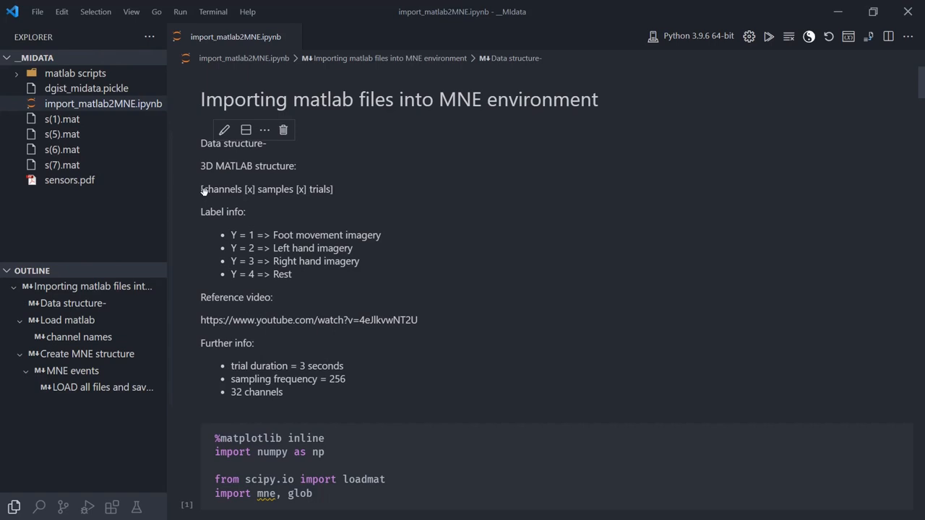
mouse_move(249, 234)
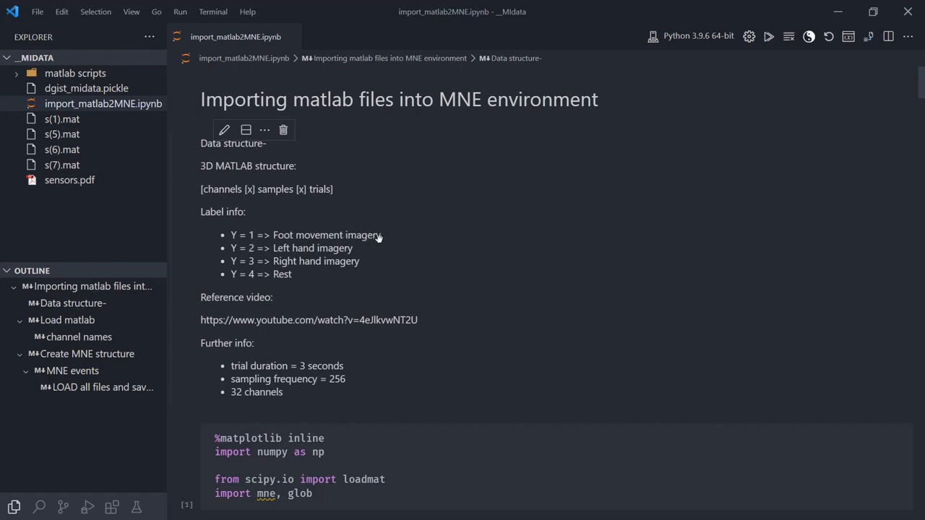
mouse_move(295, 252)
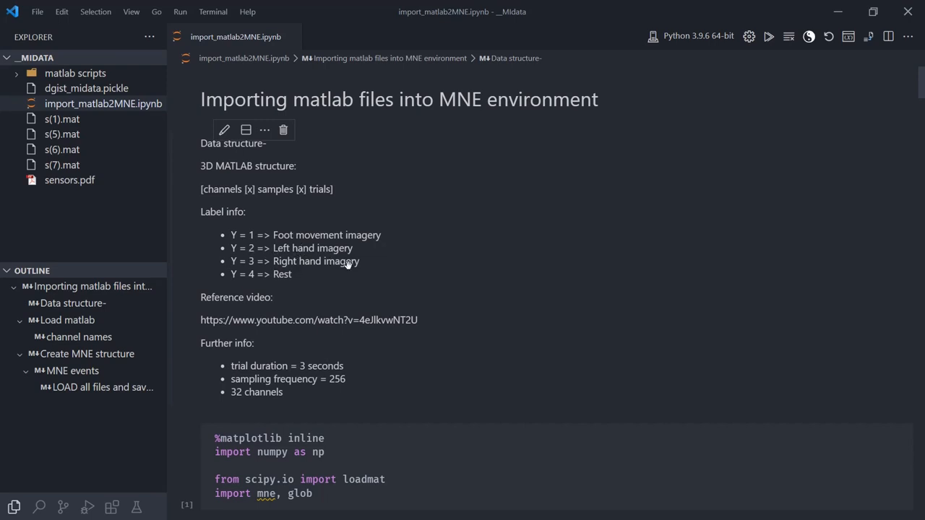
mouse_move(222, 323)
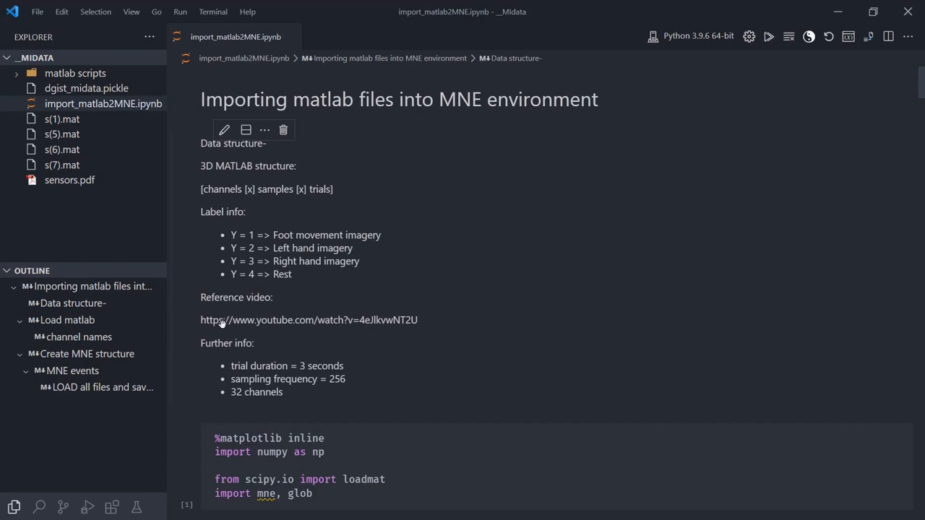
mouse_move(353, 369)
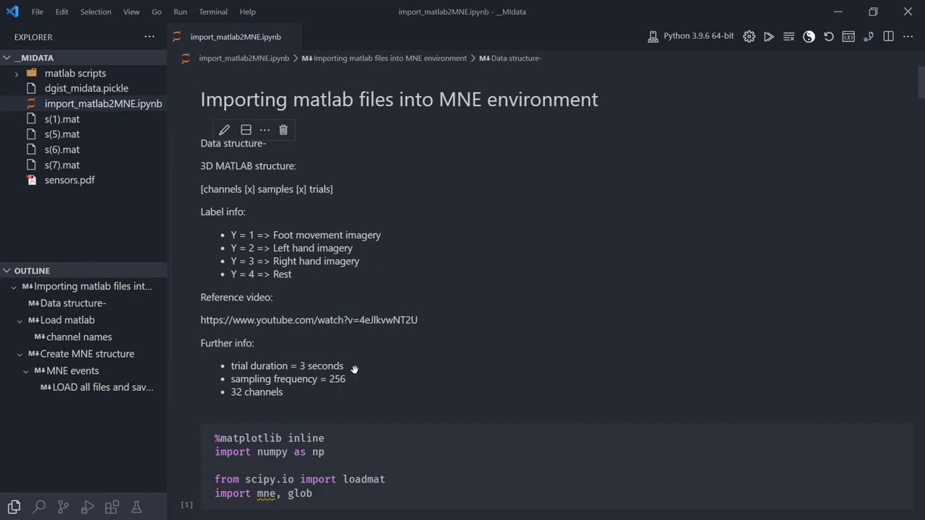
mouse_move(341, 321)
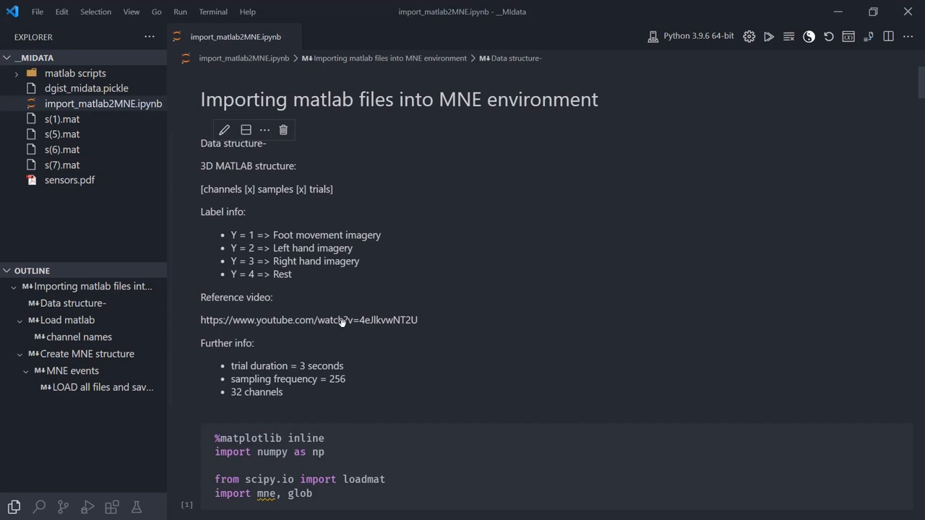
mouse_move(326, 396)
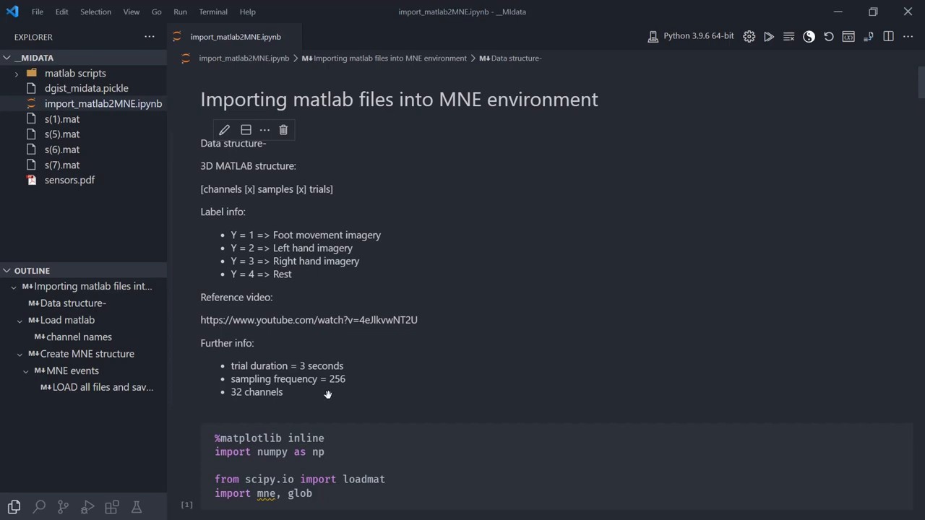
mouse_move(427, 315)
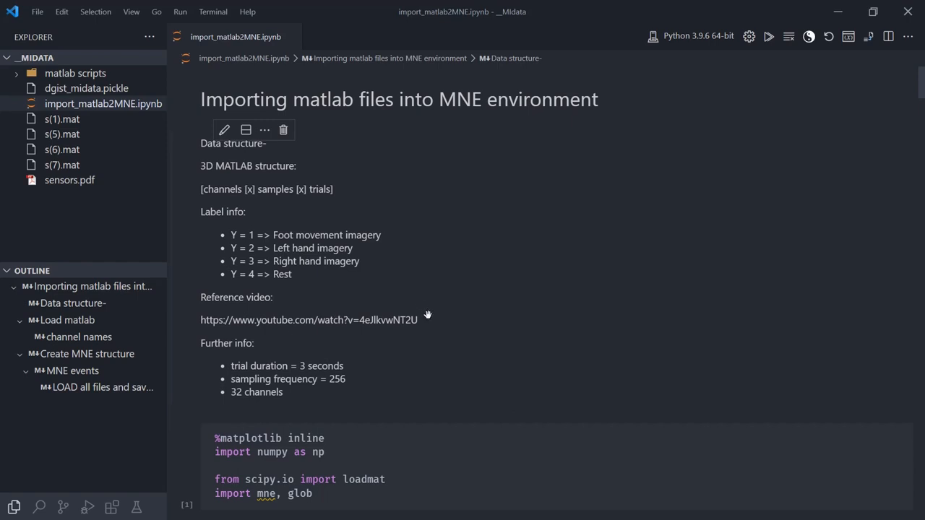
mouse_move(333, 297)
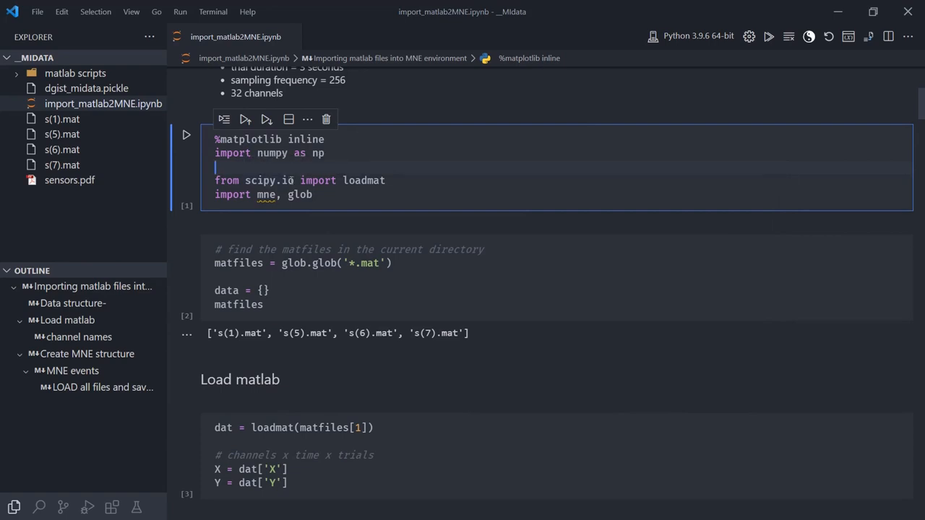
mouse_move(368, 179)
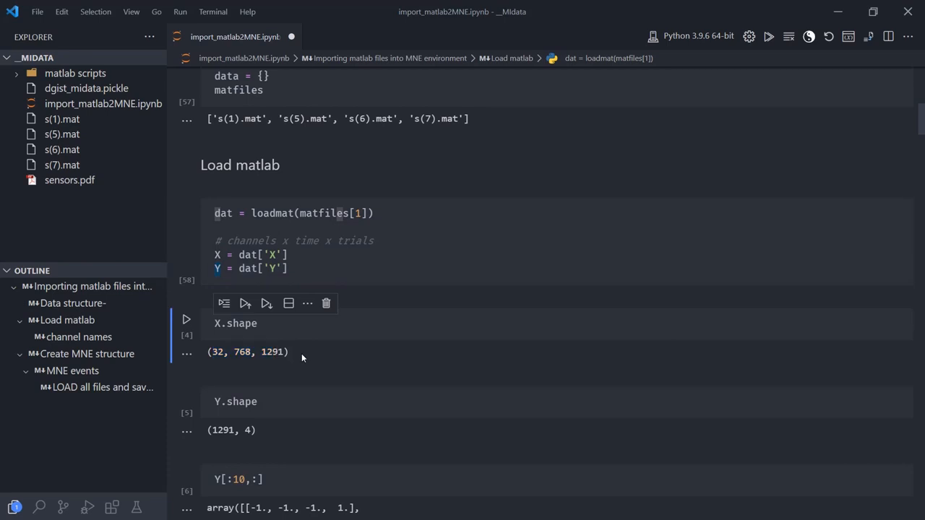
Highlight the 32 channels in X's shape output (32, 768, 1291).
double_click(217, 353)
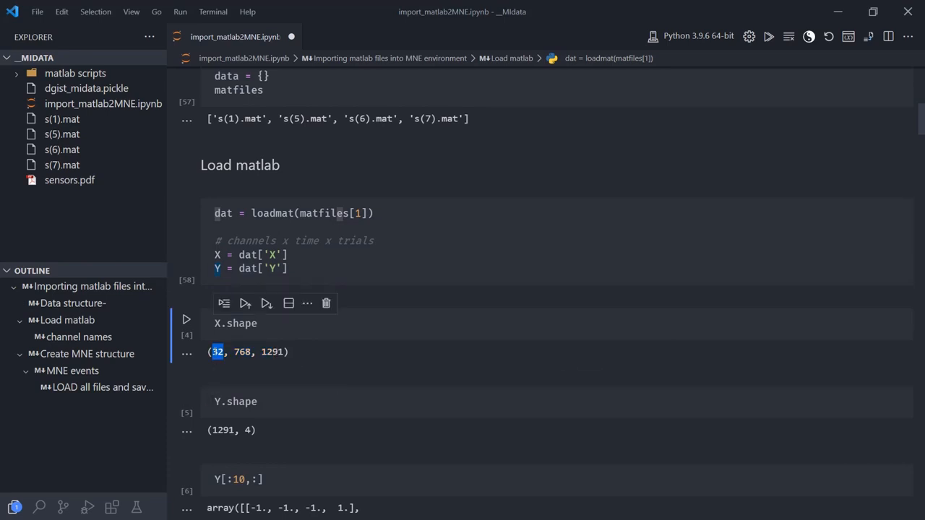
mouse_move(214, 360)
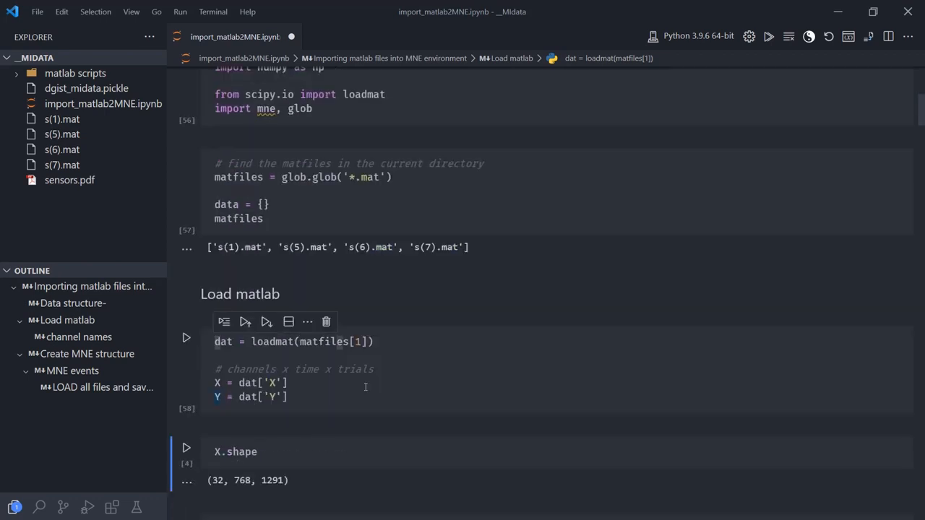
Re-run and inspect the Y.shape cell showing (1291, 4).
scroll(down, 3)
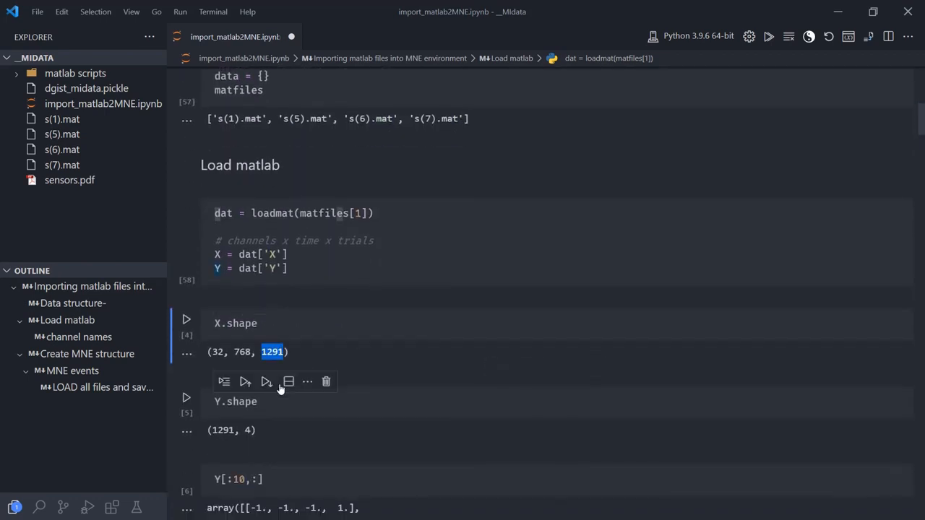
scroll(down, 3)
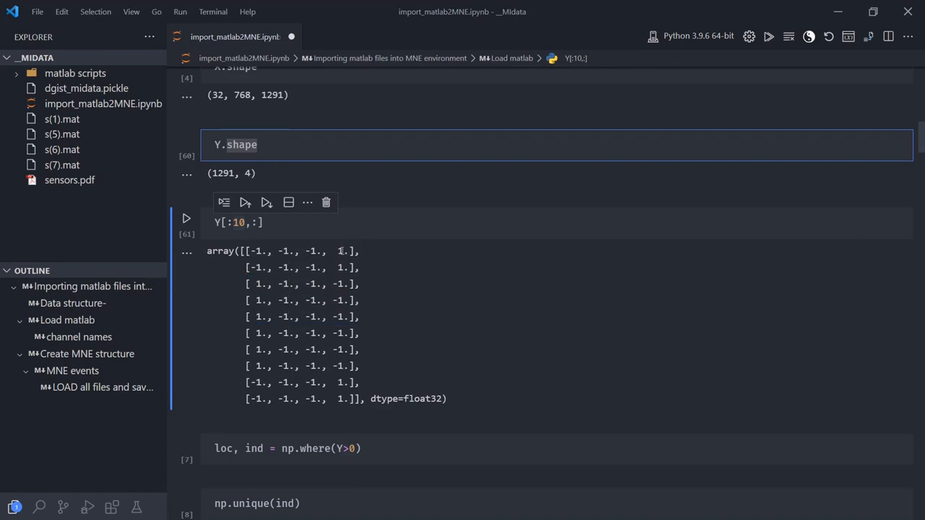
double_click(341, 252)
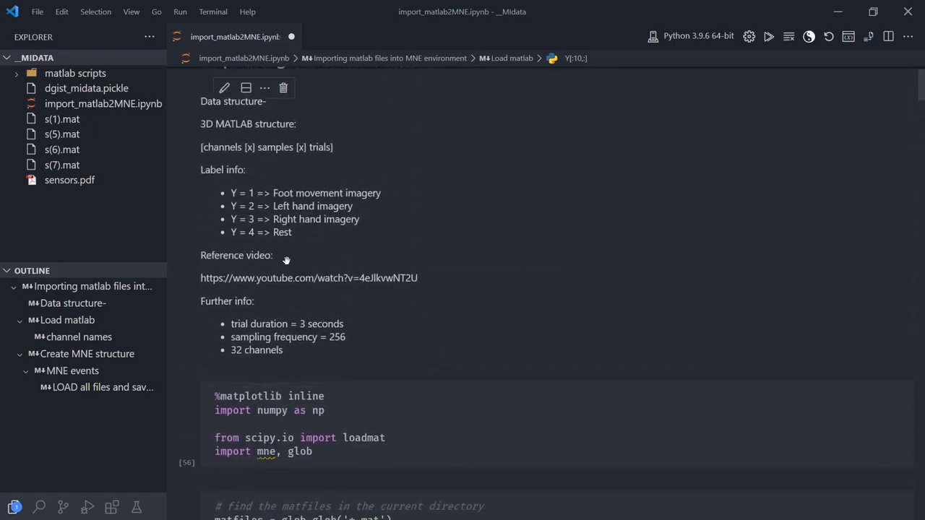
Inspect Y's first rows, highlighting the -1. and 1. entries that mark each class.
scroll(down, 3)
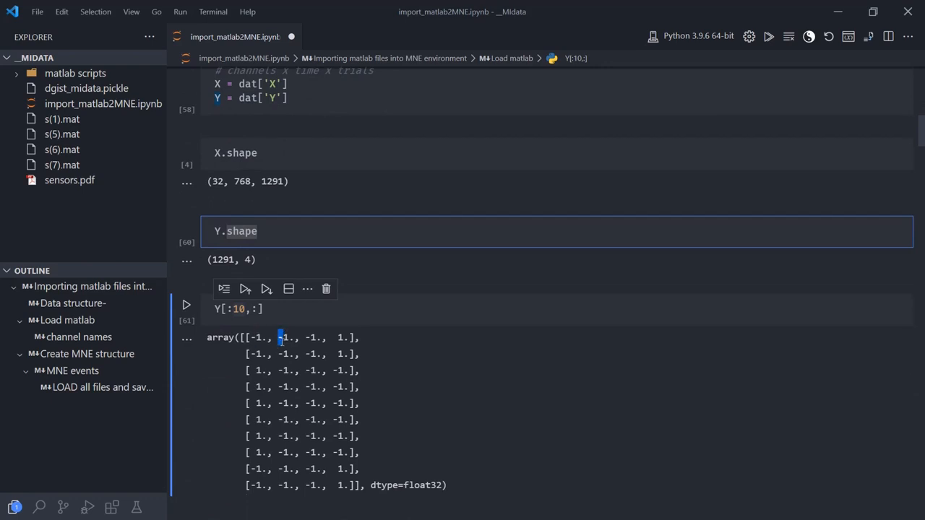
scroll(down, 3)
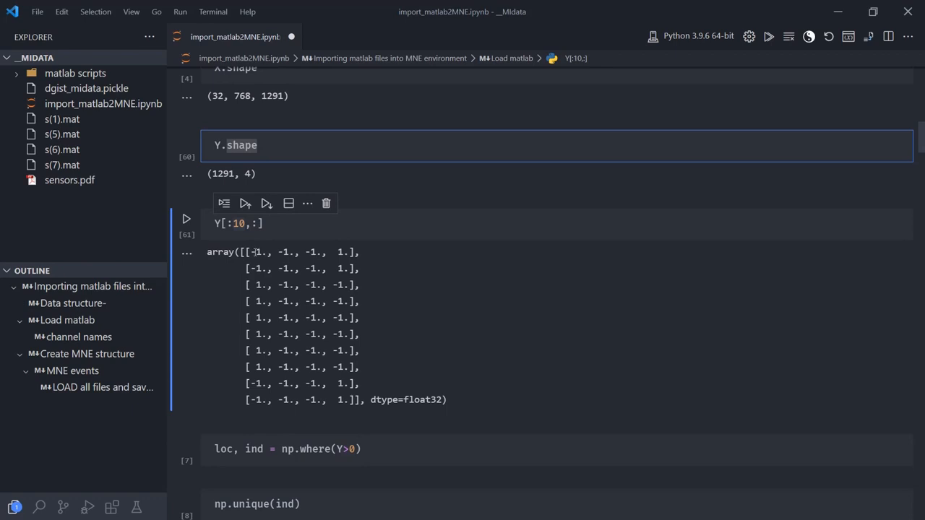
double_click(283, 251)
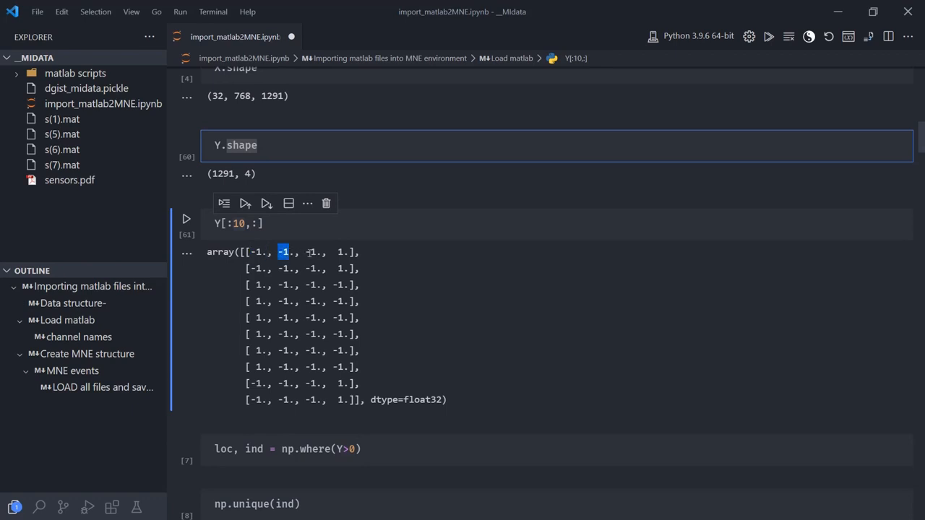
scroll(down, 3)
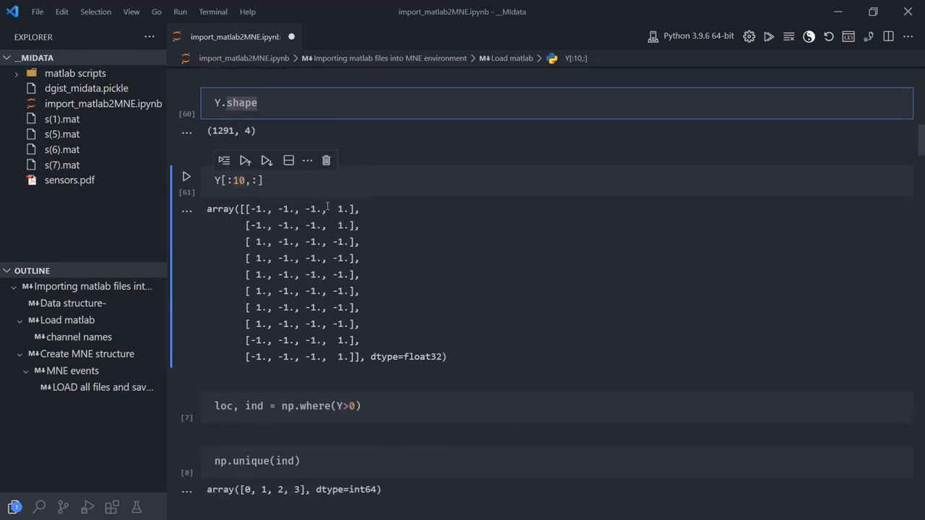
double_click(341, 225)
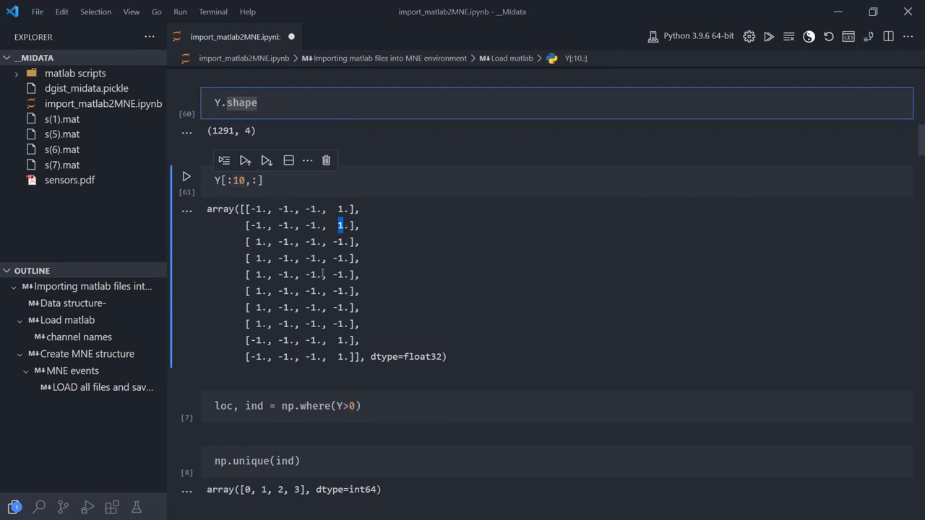
double_click(257, 257)
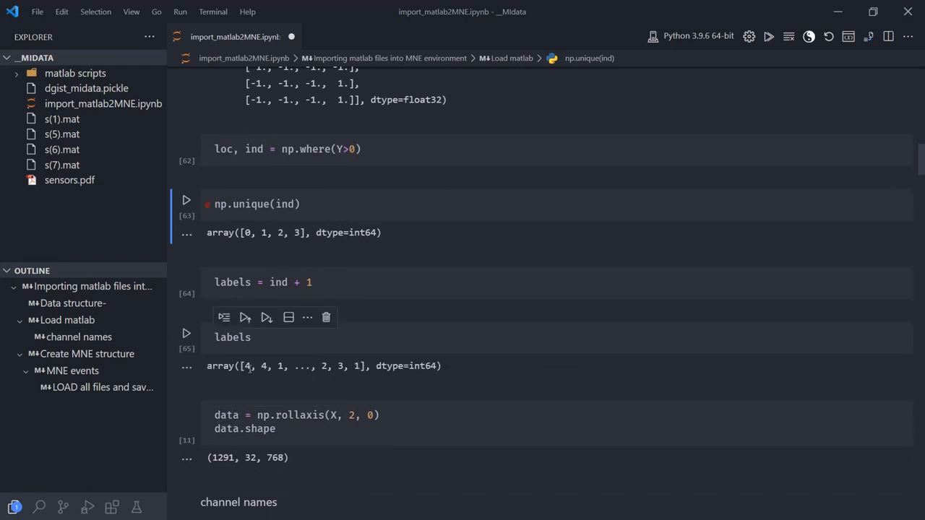
double_click(252, 366)
text(labels.shape)
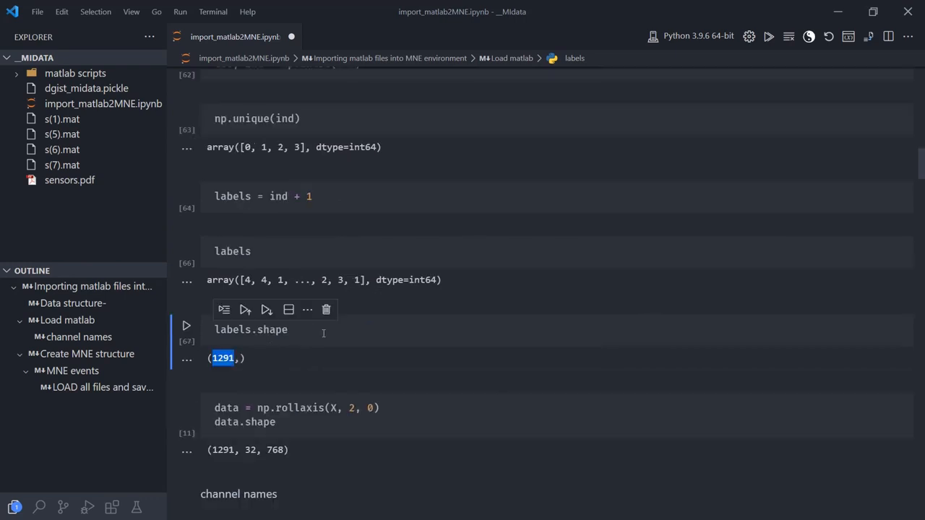
scroll(down, 3)
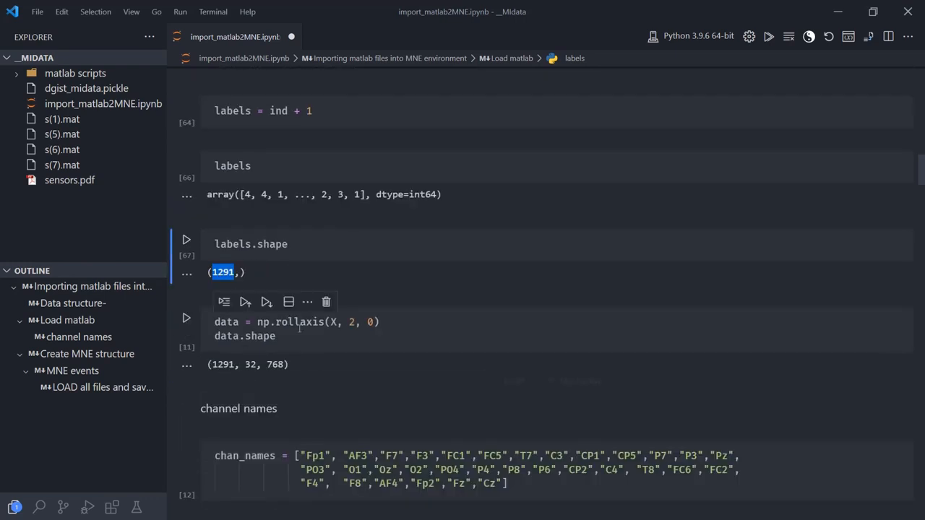
click(296, 329)
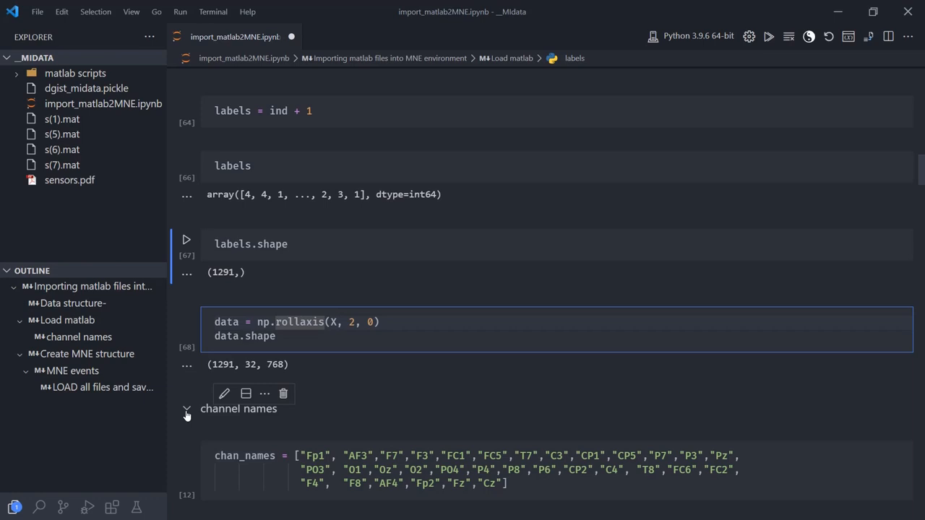
click(335, 335)
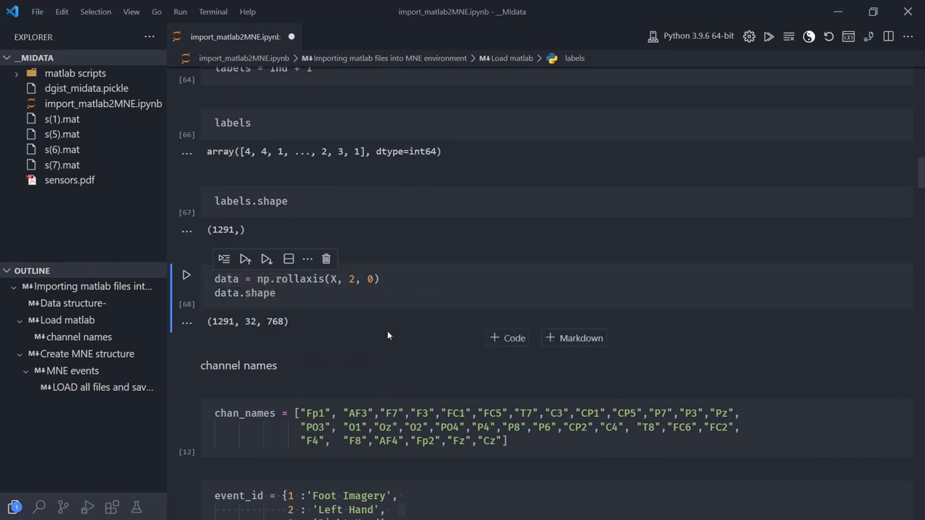
Rewrite event_id as dict(Foot = 1, Left_Hand = 2, Right_Hand = 3, Rest = 4).
double_click(223, 321)
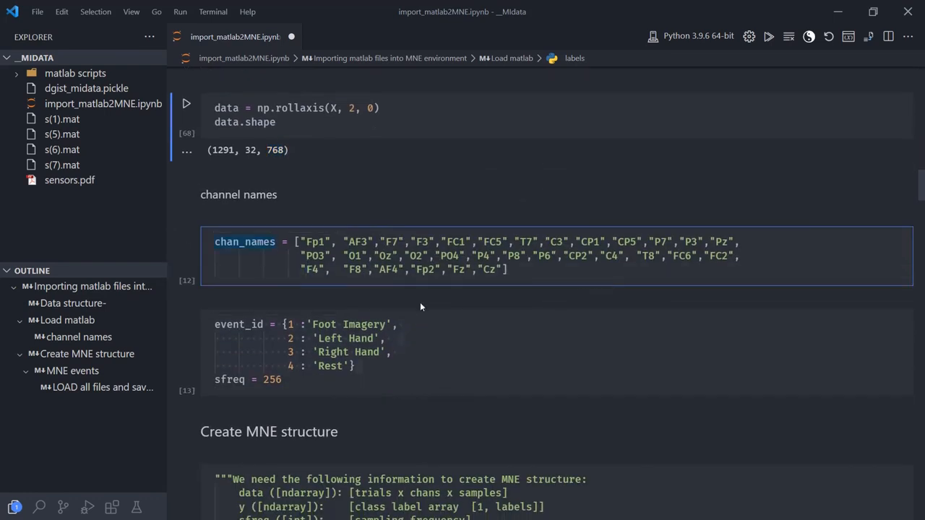
mouse_move(441, 192)
text(event_id = dict()
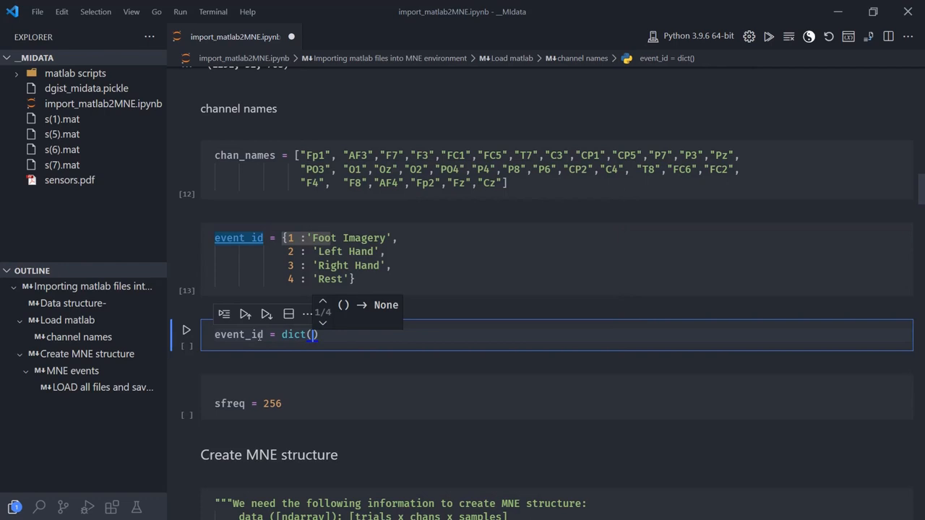
text(Foot = 1, Left_Hand = 2, Right_Hand = 3)
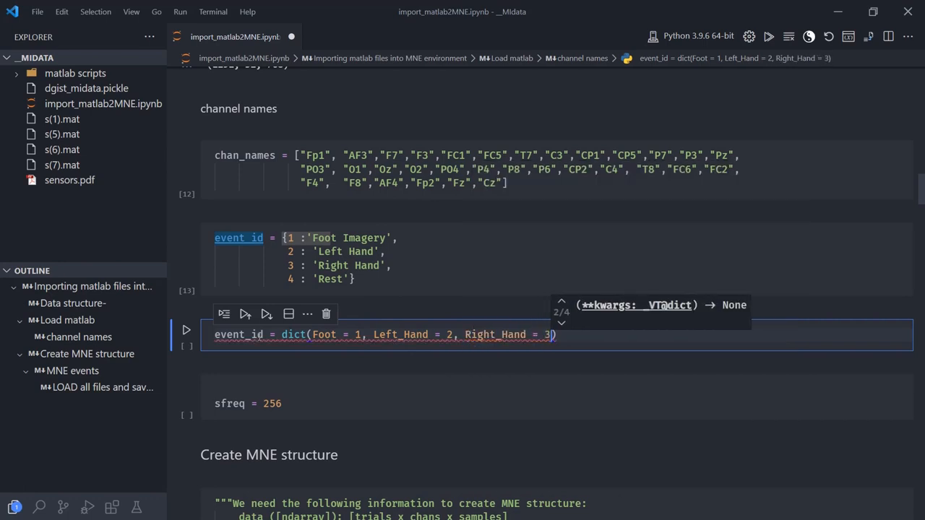
text(,)
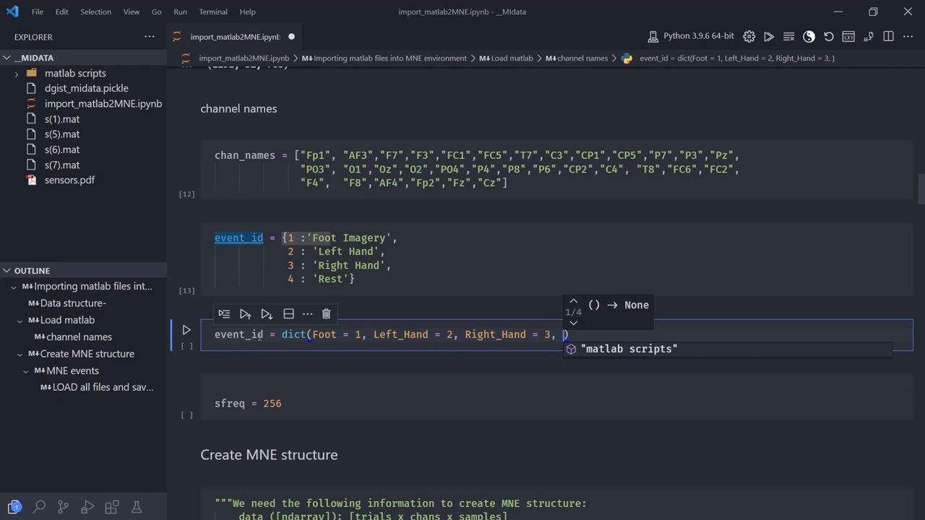
text(Rest)
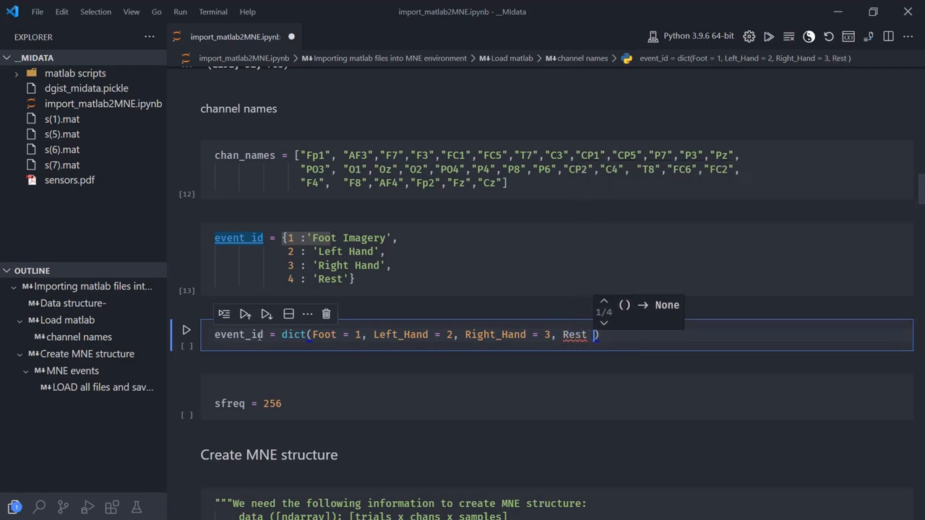
text(= 4)
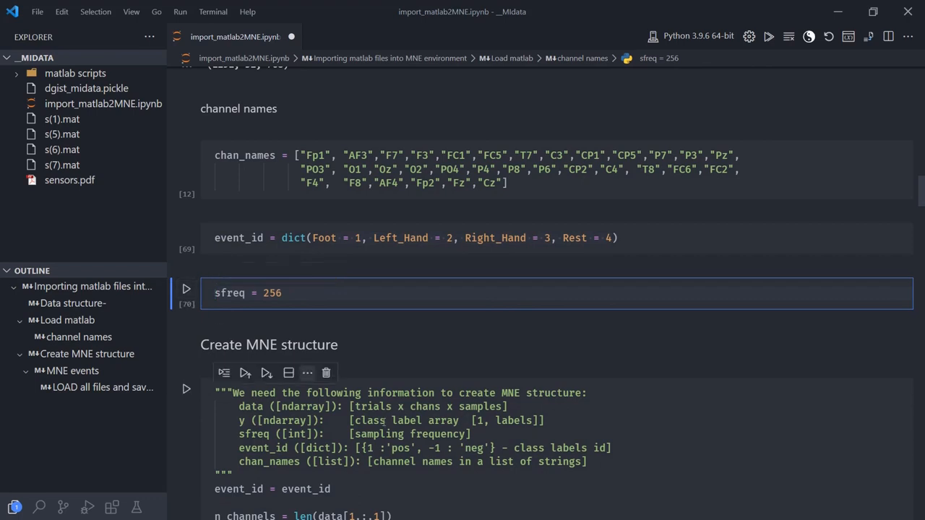
Remove the event_id = event_id line from the Create MNE structure cell.
scroll(down, 3)
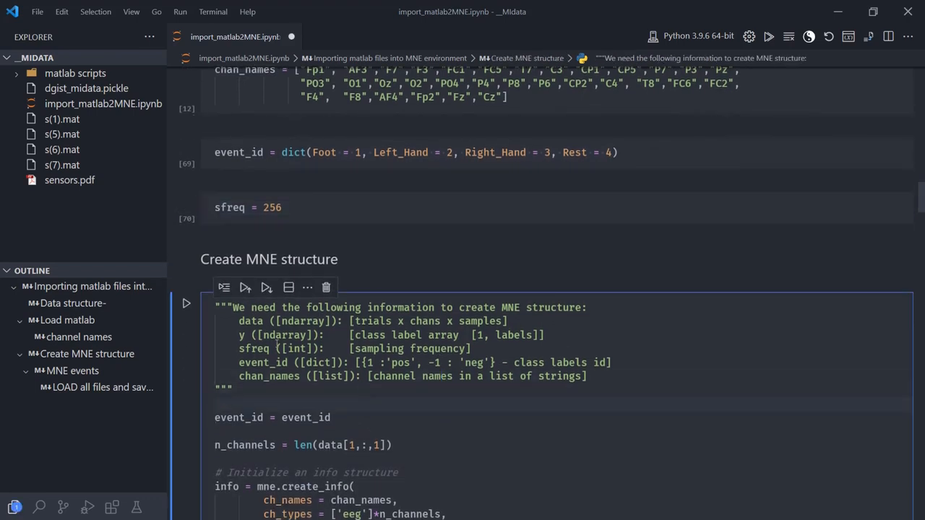
drag(238, 321, 587, 376)
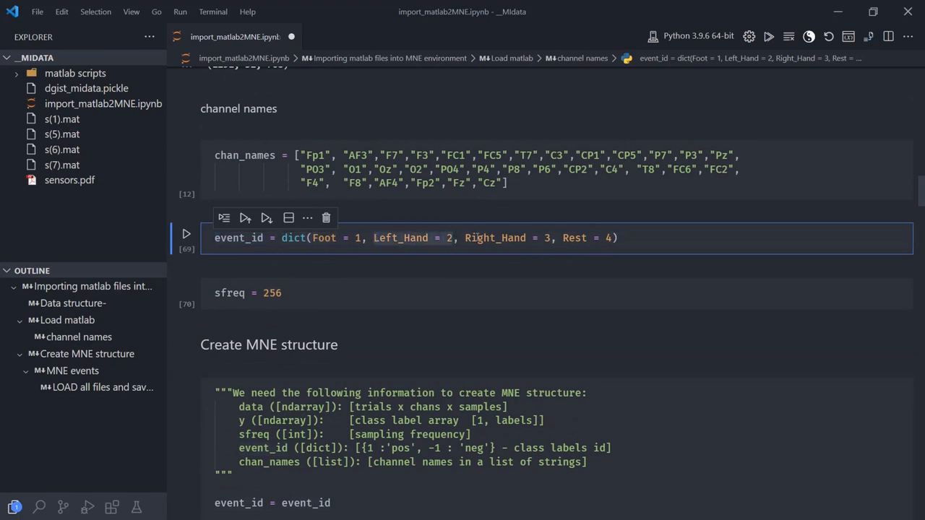
click(622, 237)
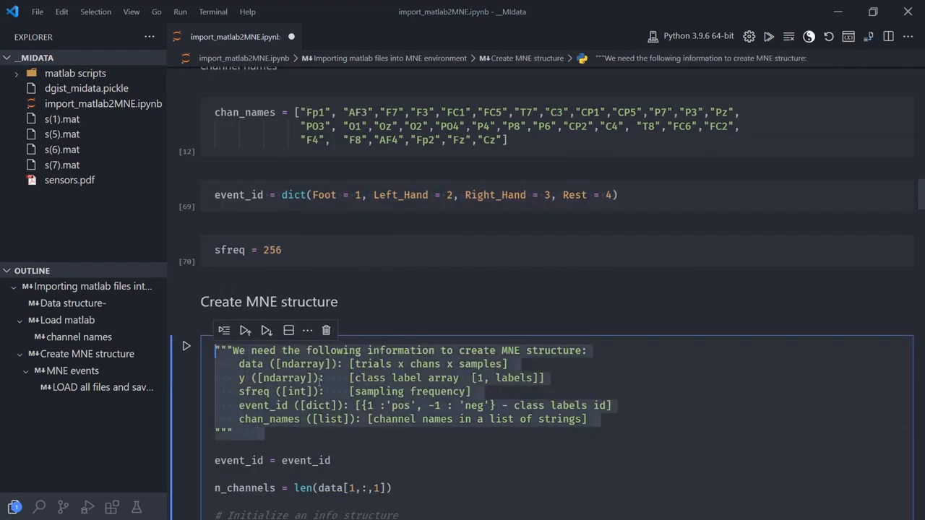
scroll(down, 3)
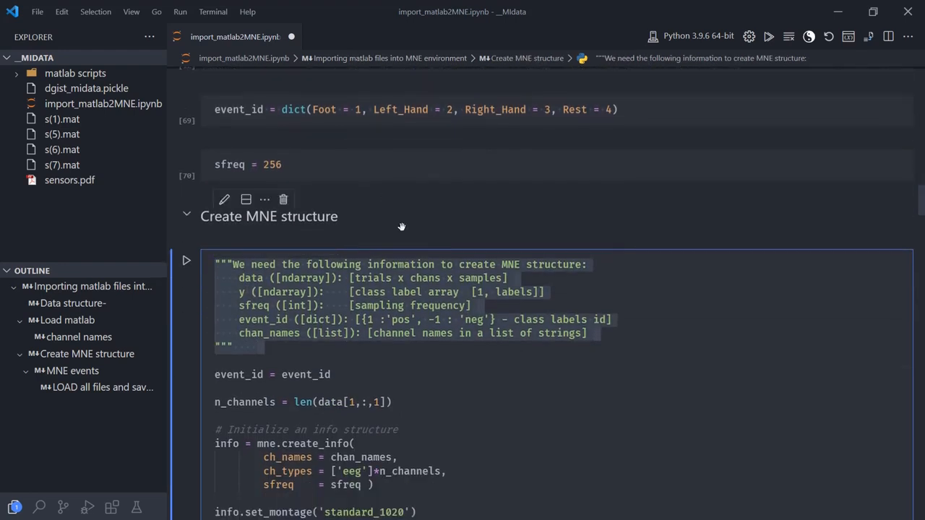
click(185, 260)
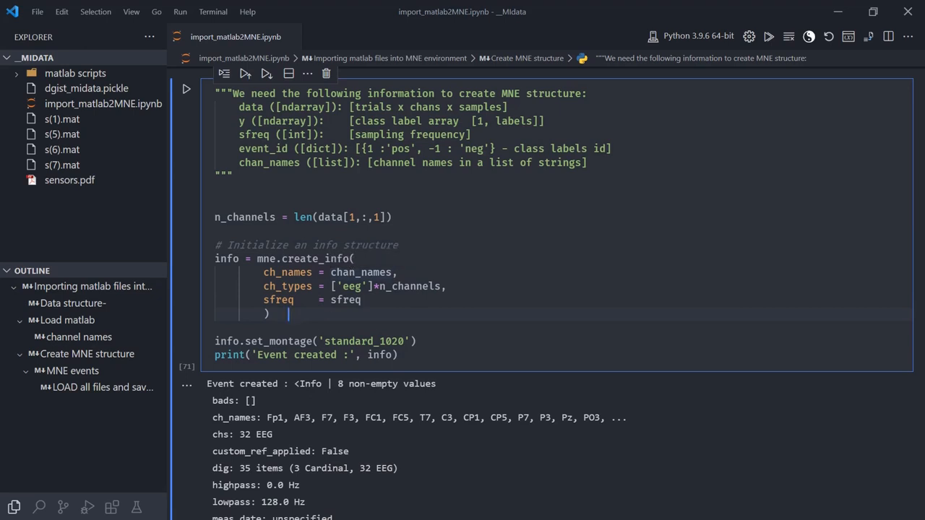
Review the set_montage('standard_1020') call and the ch_names in the 32-channel, 256 Hz Info output.
scroll(down, 3)
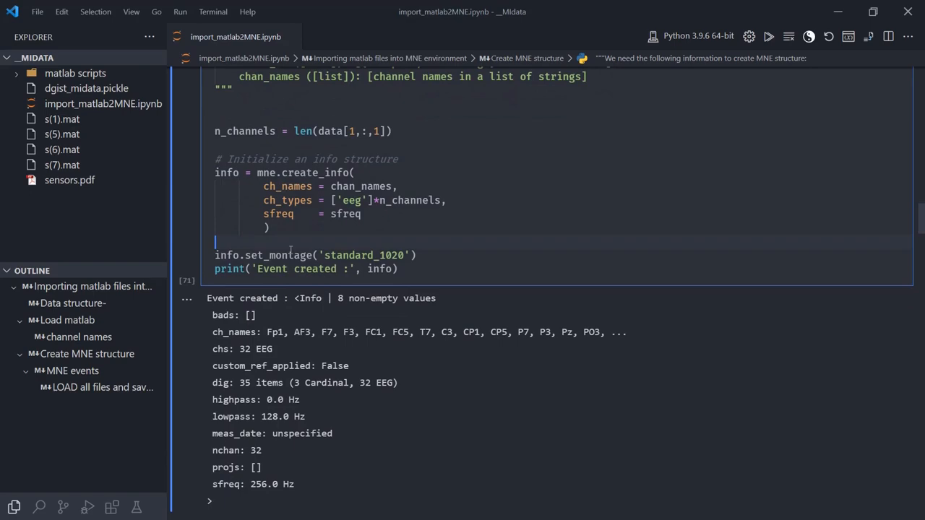
double_click(280, 254)
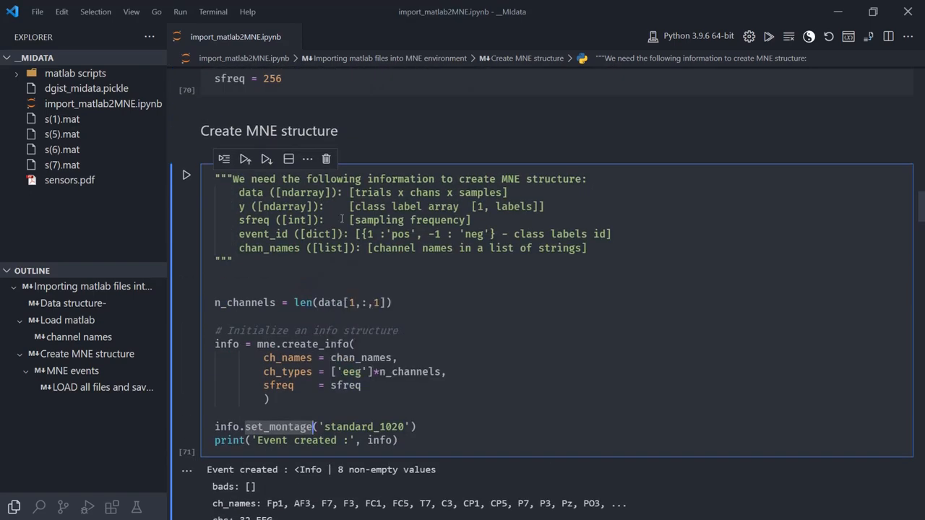
scroll(down, 3)
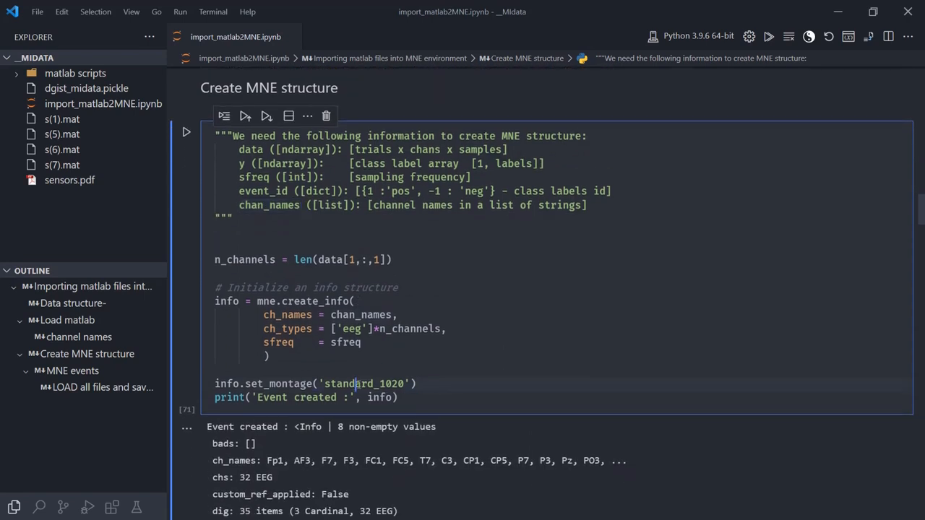
click(418, 385)
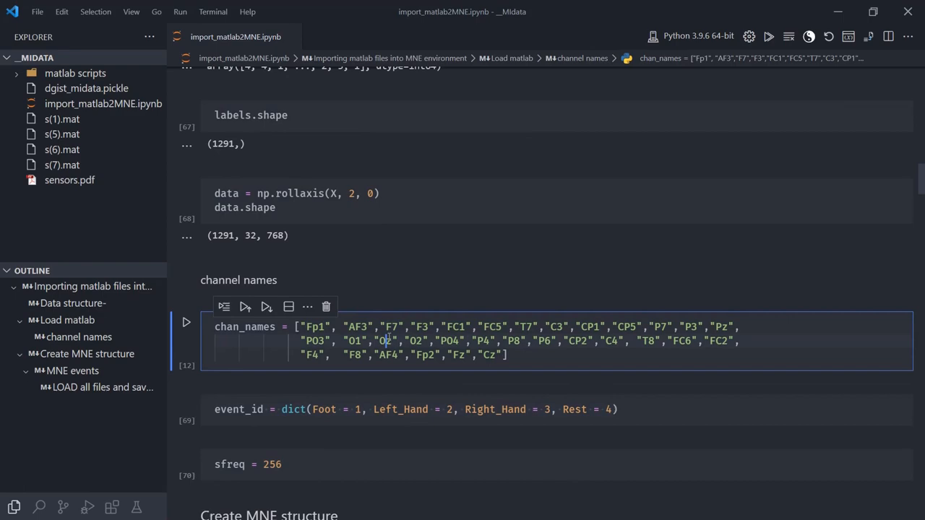
scroll(down, 3)
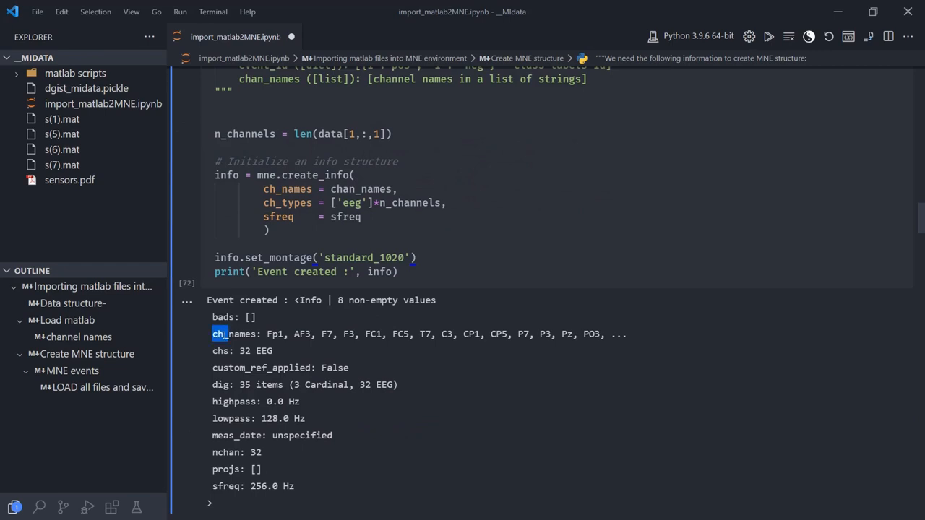
double_click(254, 352)
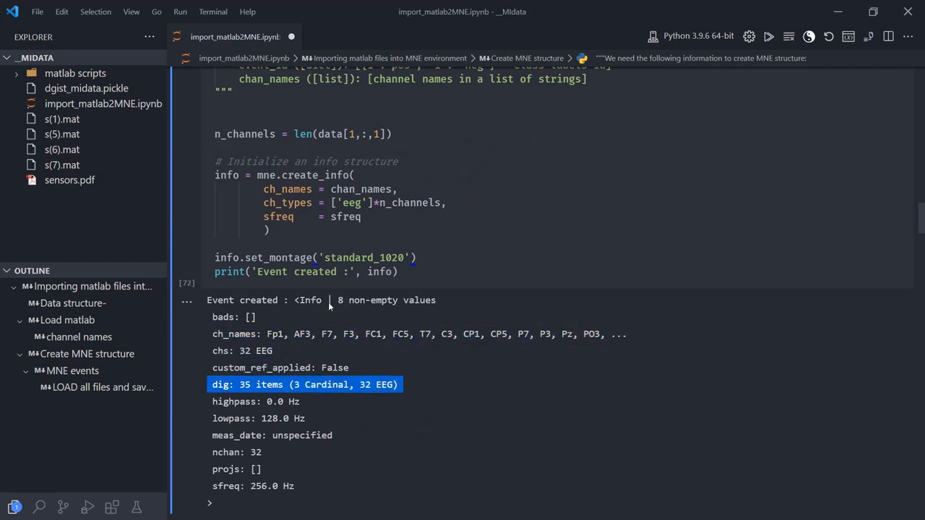
scroll(down, 3)
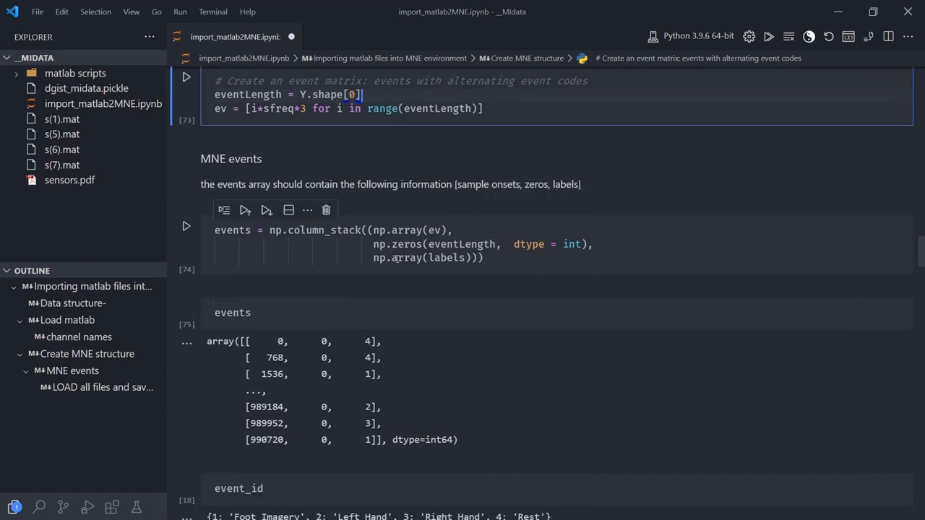
Check labels 4 and 1 in the events rows and re-run the column_stack events cell.
click(447, 229)
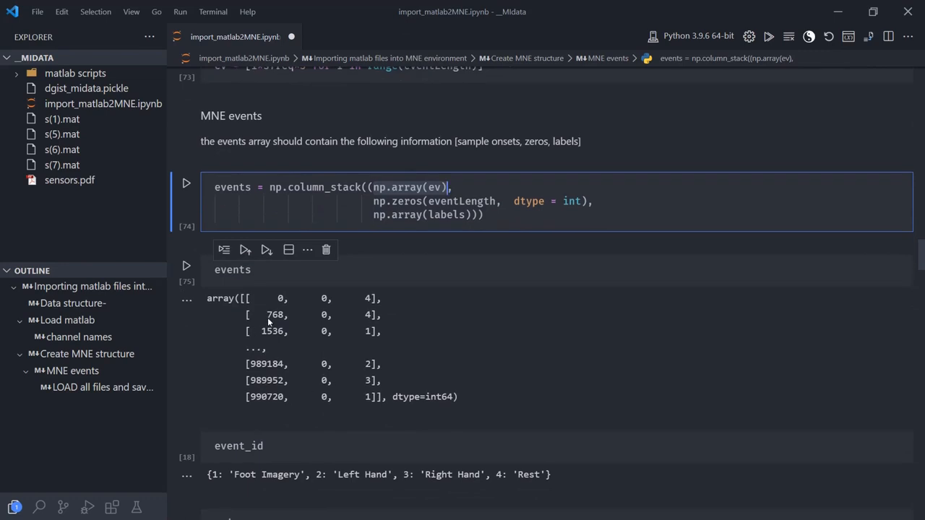
double_click(275, 315)
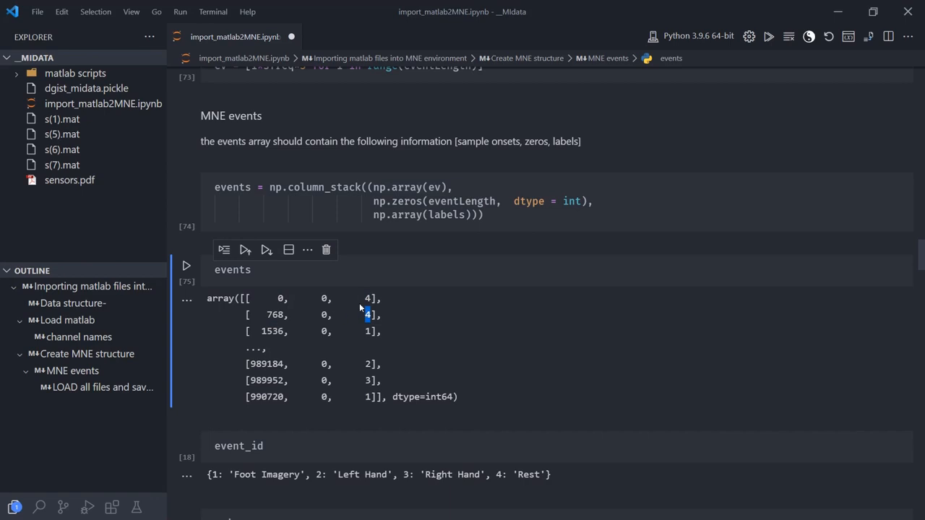
double_click(273, 331)
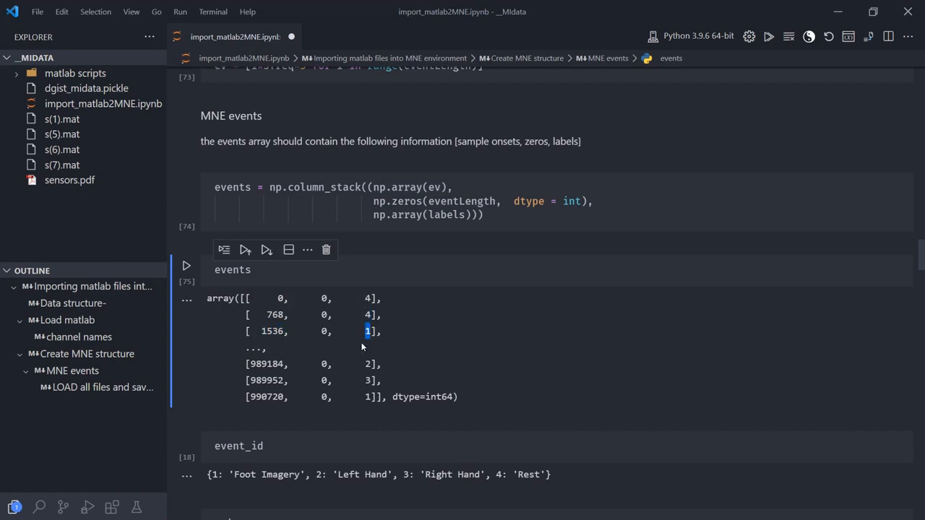
mouse_move(356, 364)
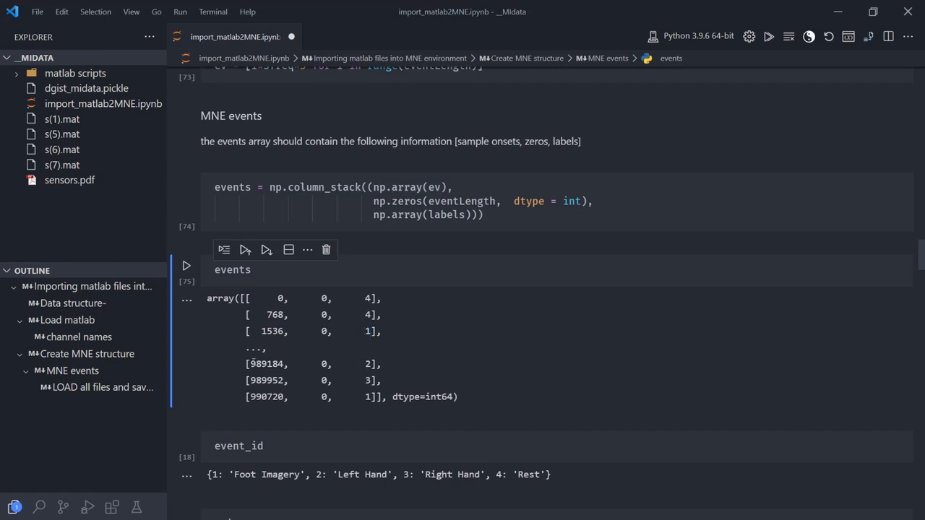
double_click(266, 396)
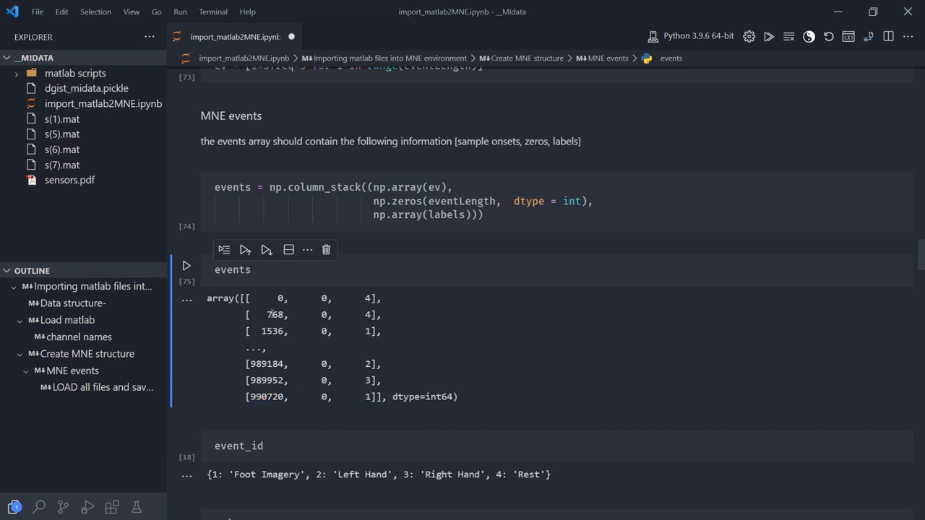
mouse_move(263, 313)
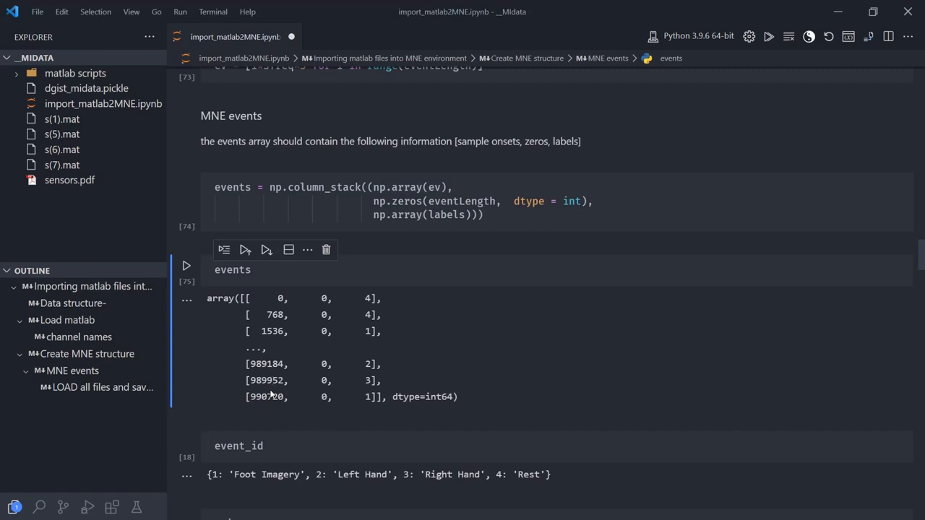
click(454, 201)
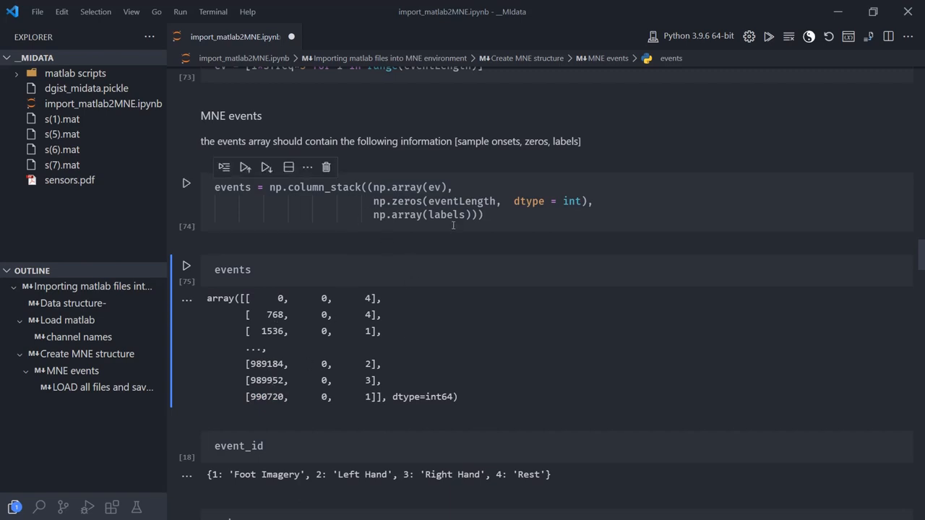
click(233, 270)
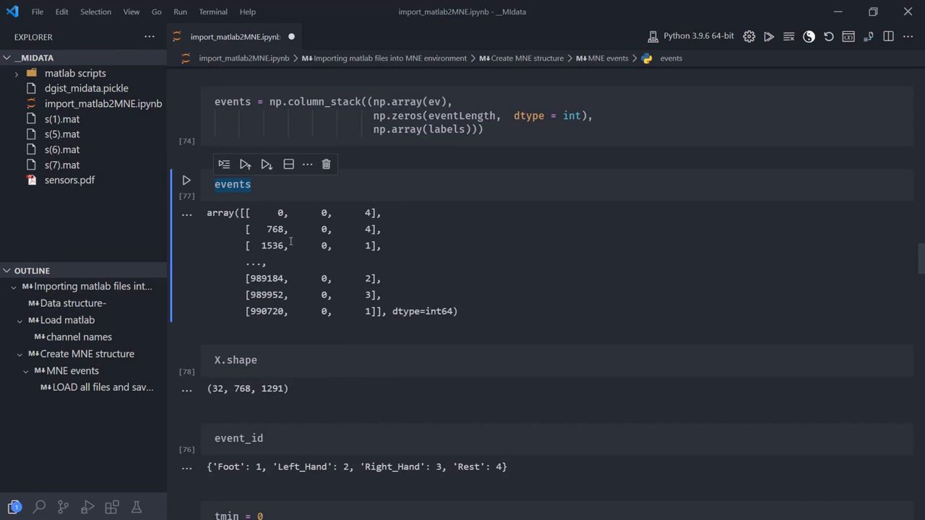
Open the event_id dict(Foot=1, Left=2, Right=3, Rest=4) cell for editing.
scroll(down, 3)
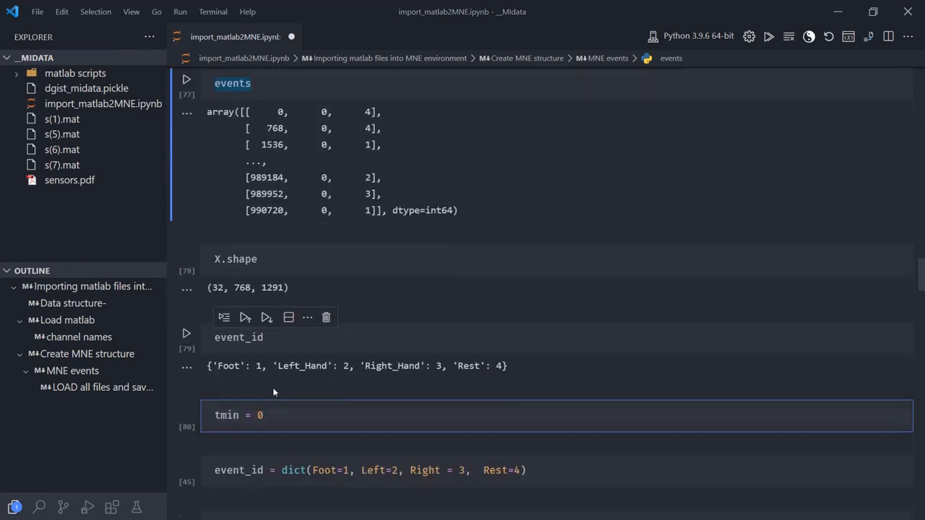
double_click(275, 143)
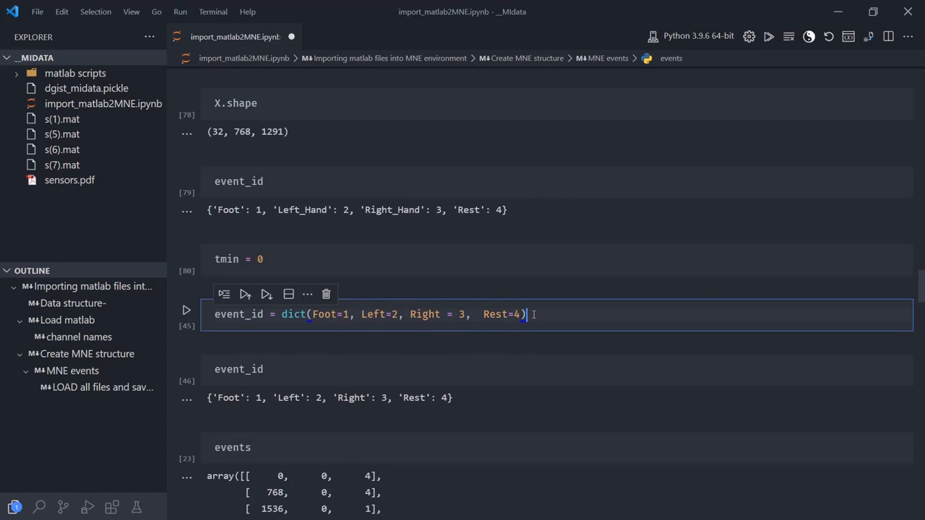
click(253, 258)
text(epochs.get_data)
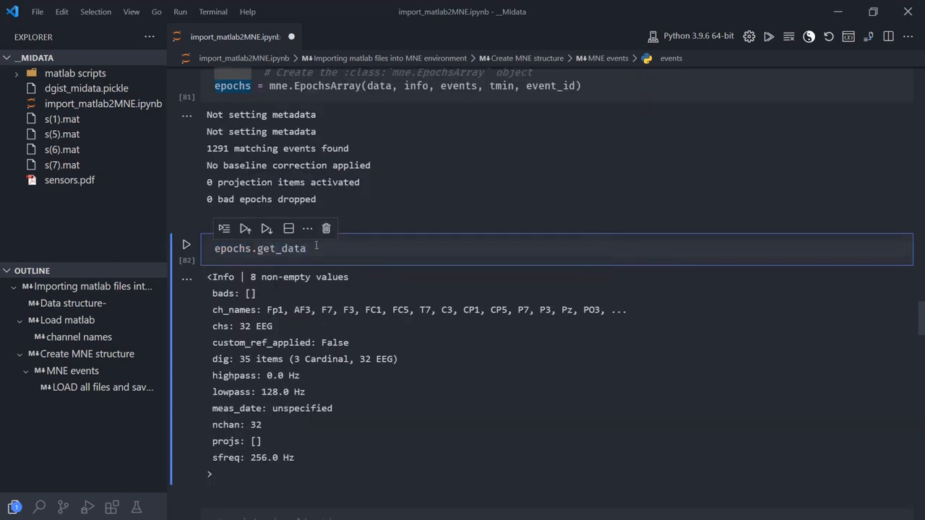
Append .shape to epochs.get_data() and move to the epochs.average().plot() figure.
text(().shape)
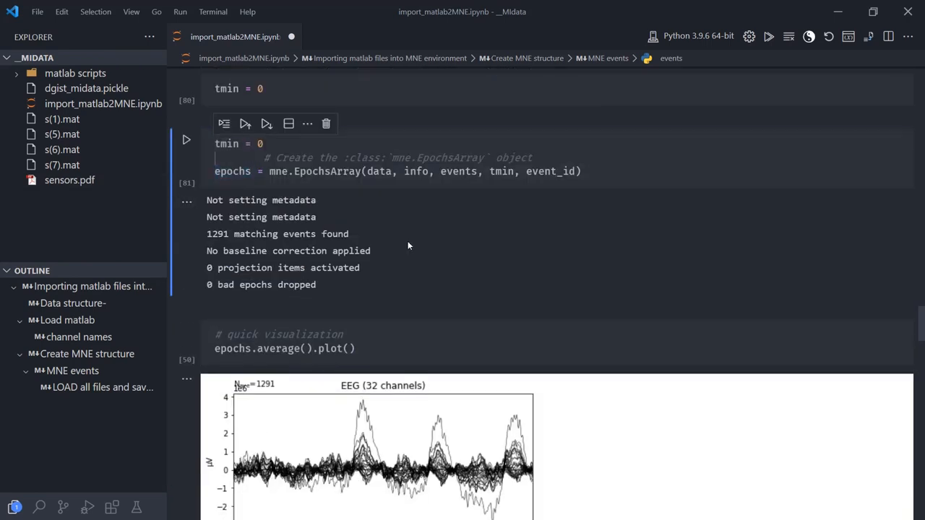
scroll(down, 3)
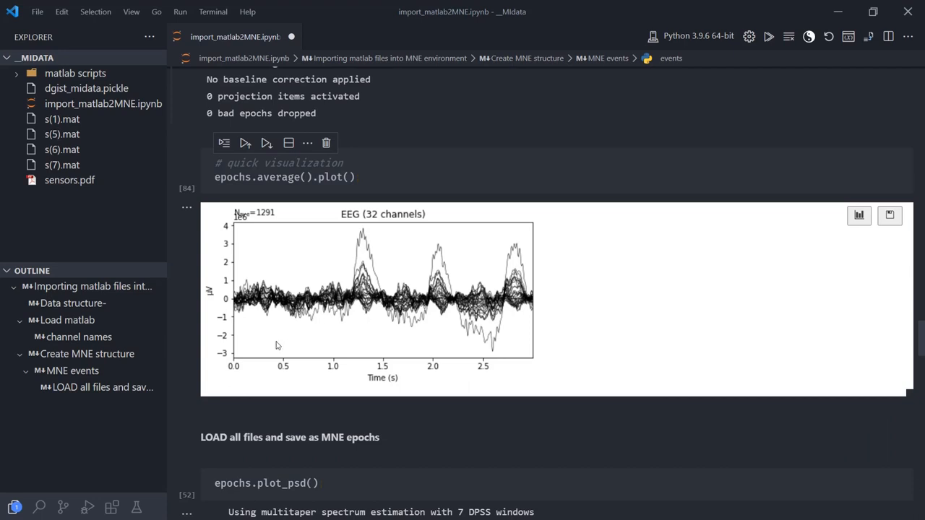
mouse_move(364, 266)
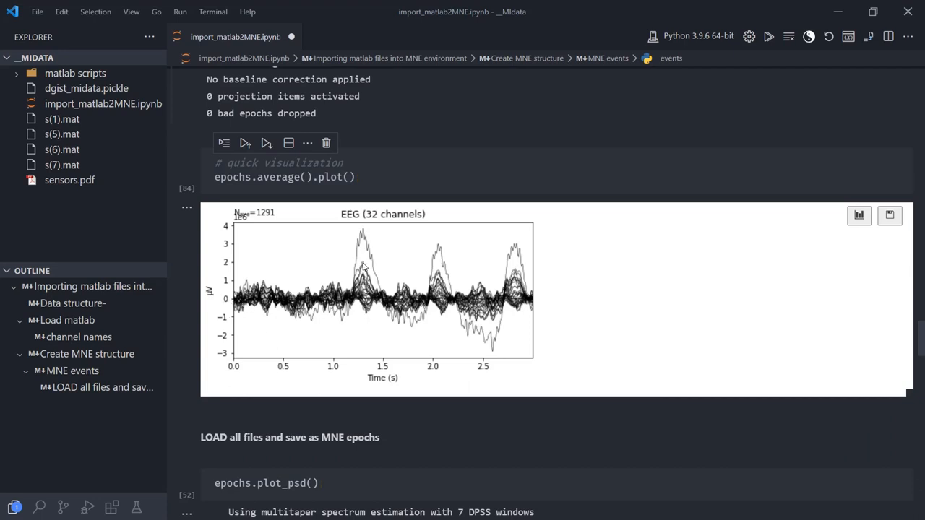
mouse_move(445, 282)
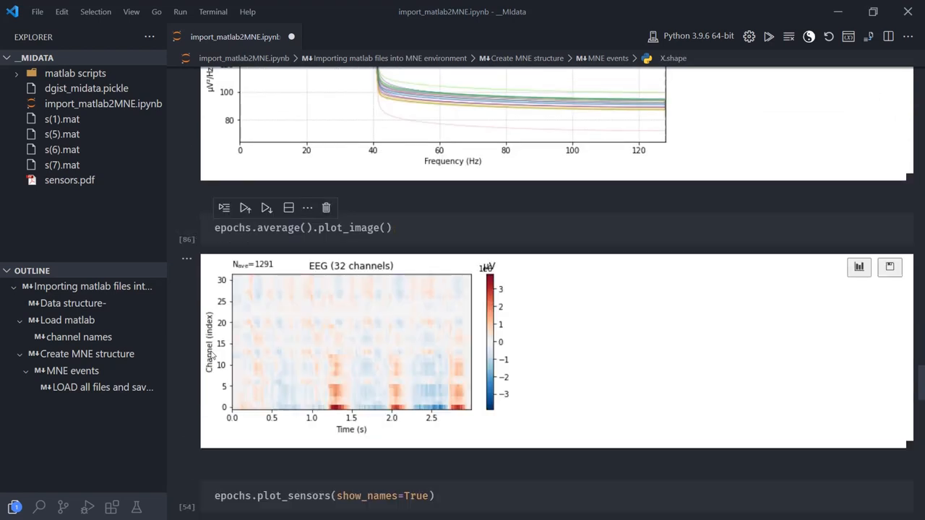
mouse_move(340, 434)
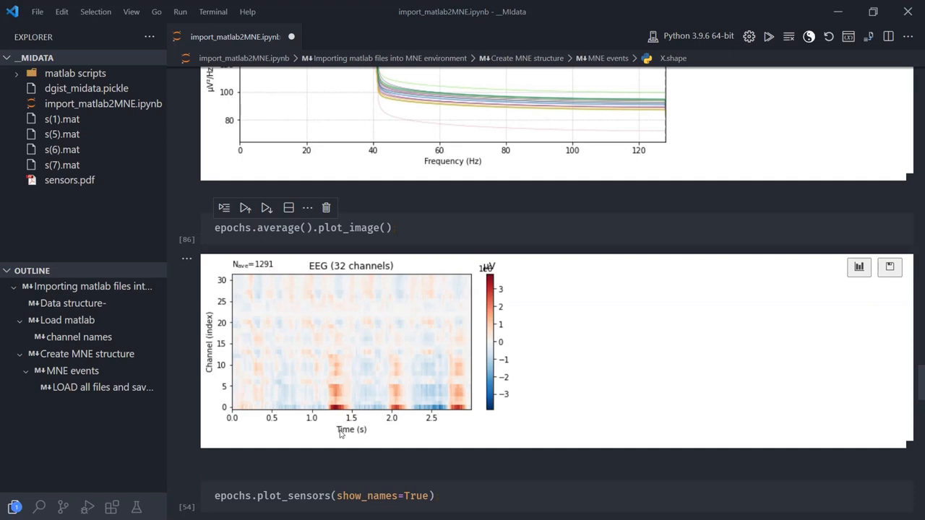
mouse_move(470, 416)
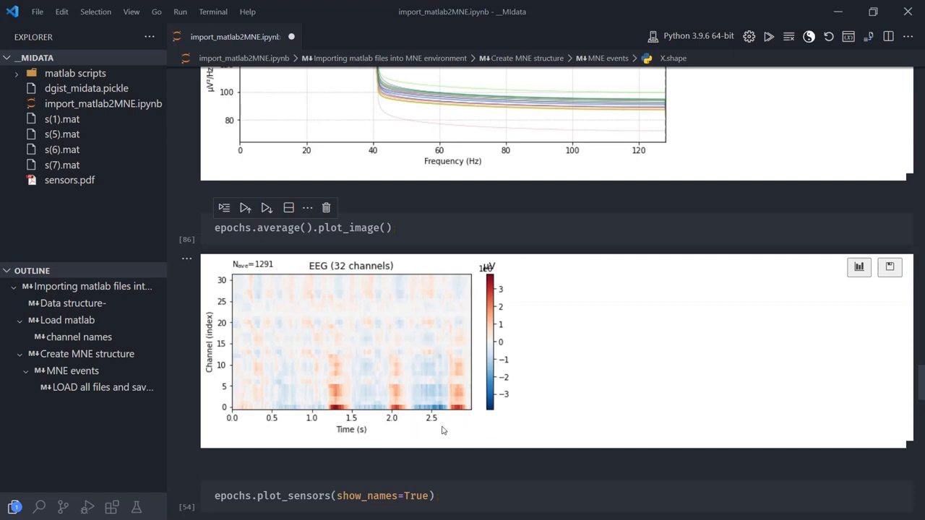
Run epochs.plot_sensors(show_names=True) to draw the labelled sensor map, then start an epochs cell.
scroll(down, 3)
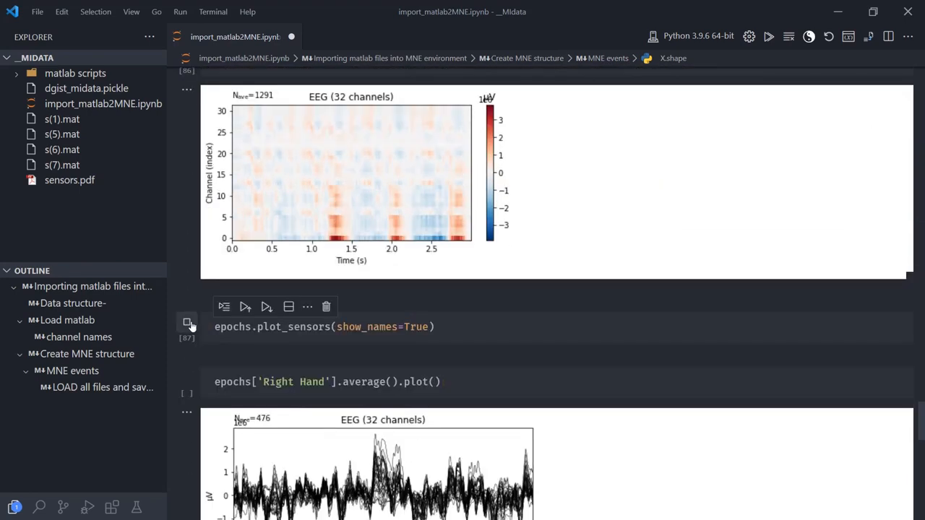
click(188, 324)
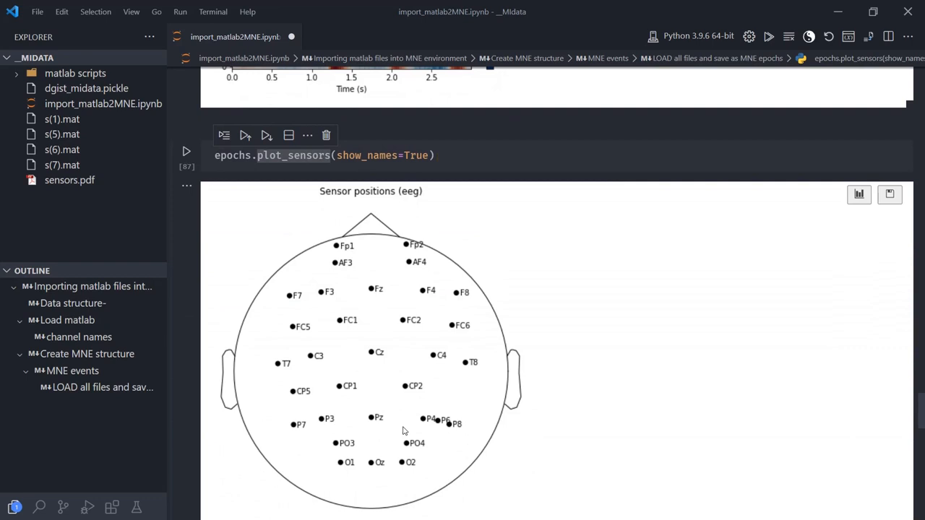
mouse_move(423, 466)
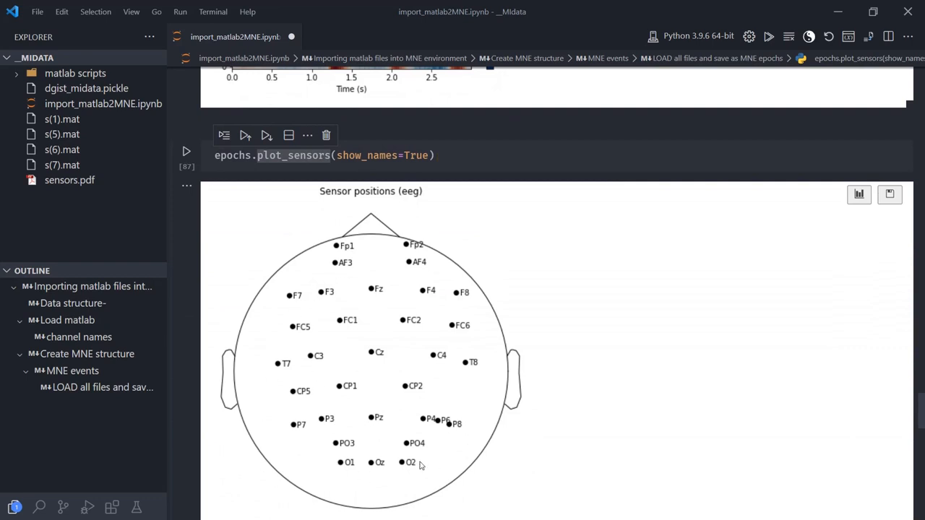
mouse_move(406, 317)
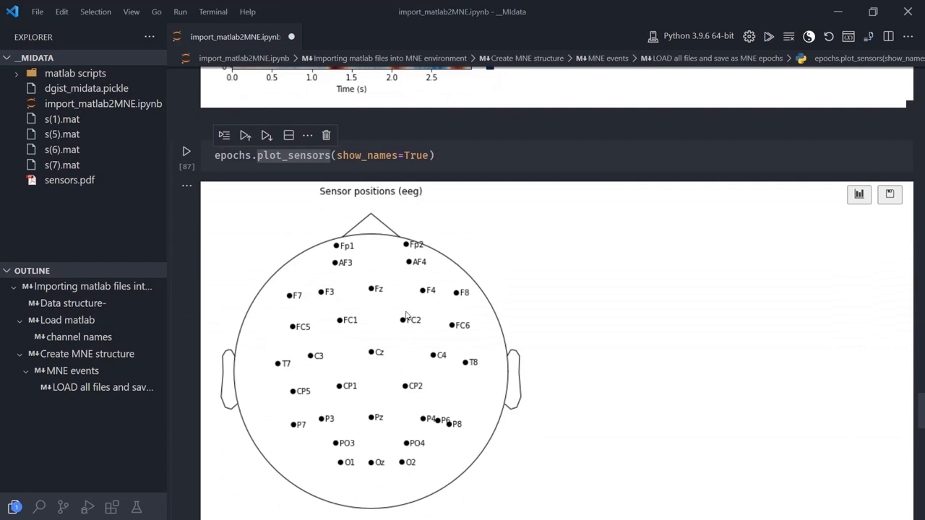
mouse_move(297, 396)
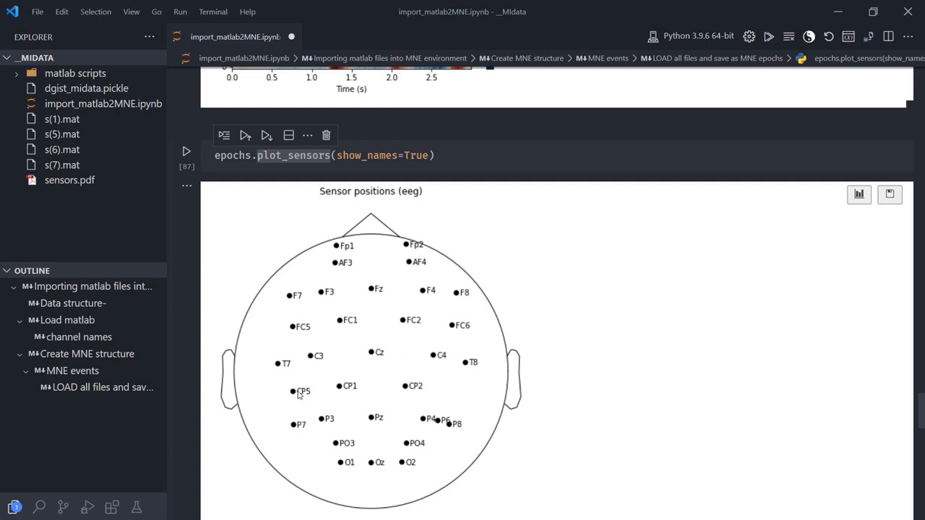
mouse_move(350, 329)
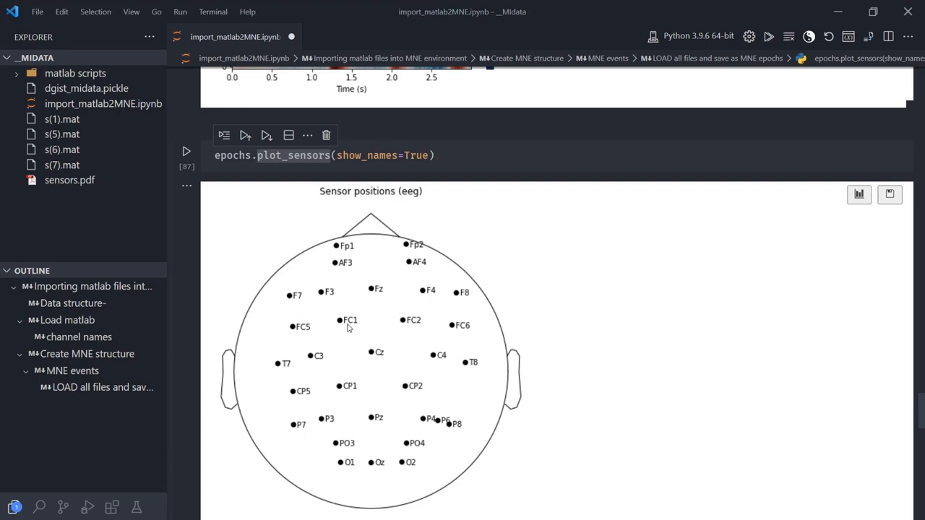
mouse_move(422, 410)
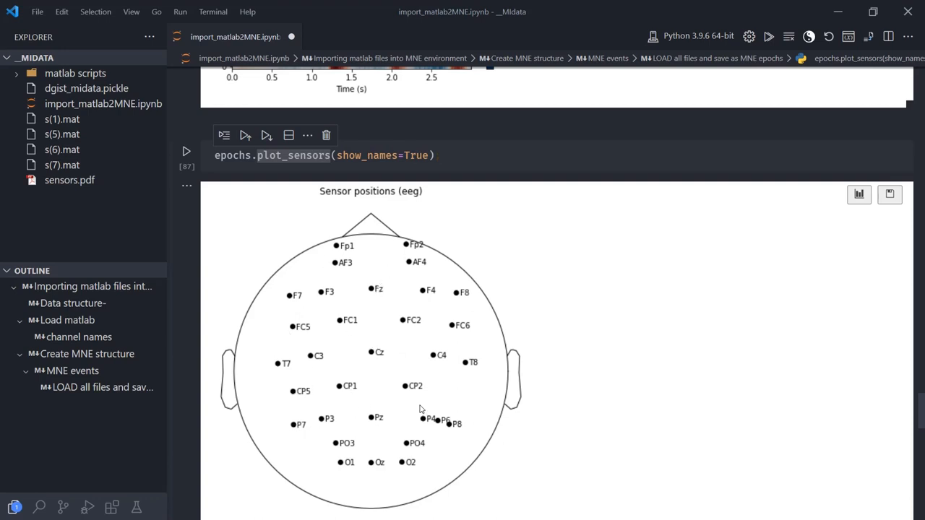
scroll(down, 3)
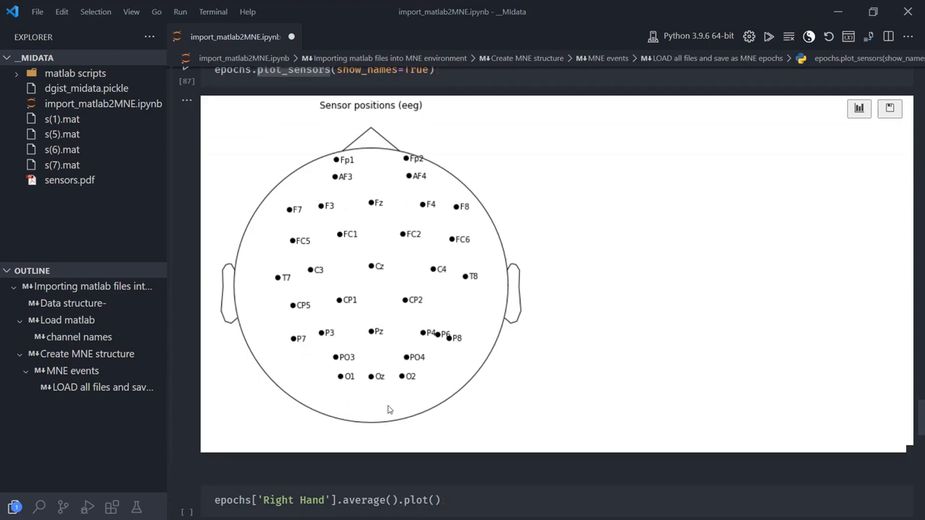
text(epochs)
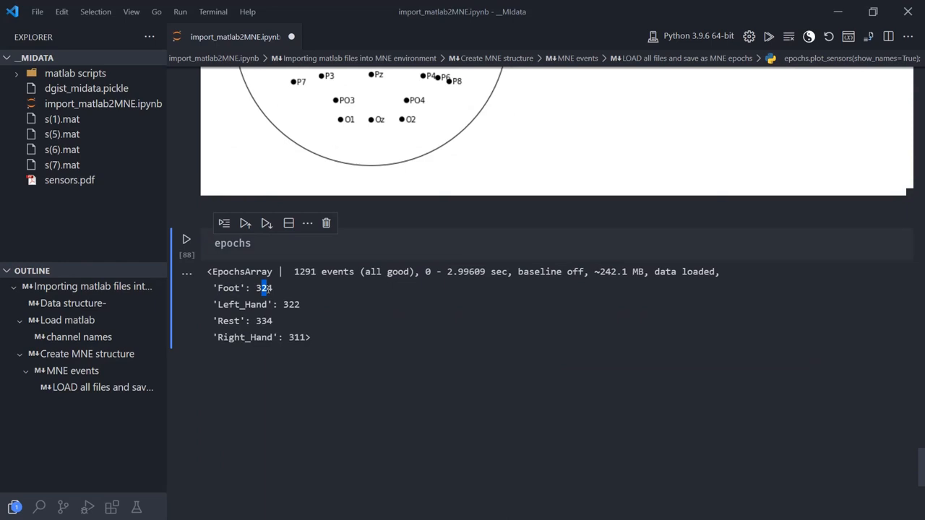
Note the 324 Foot epochs and add a new cell plotting epochs['Foot'].
double_click(264, 287)
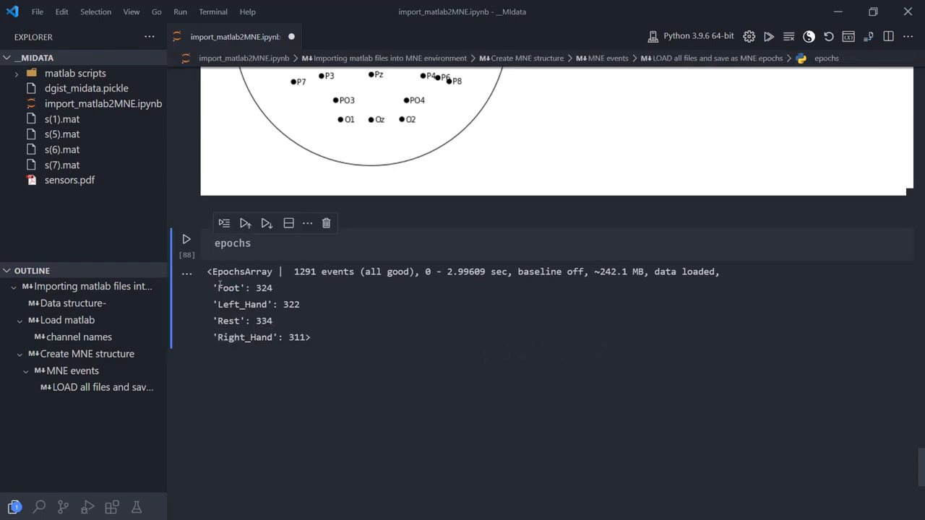
double_click(229, 287)
text(epochs)
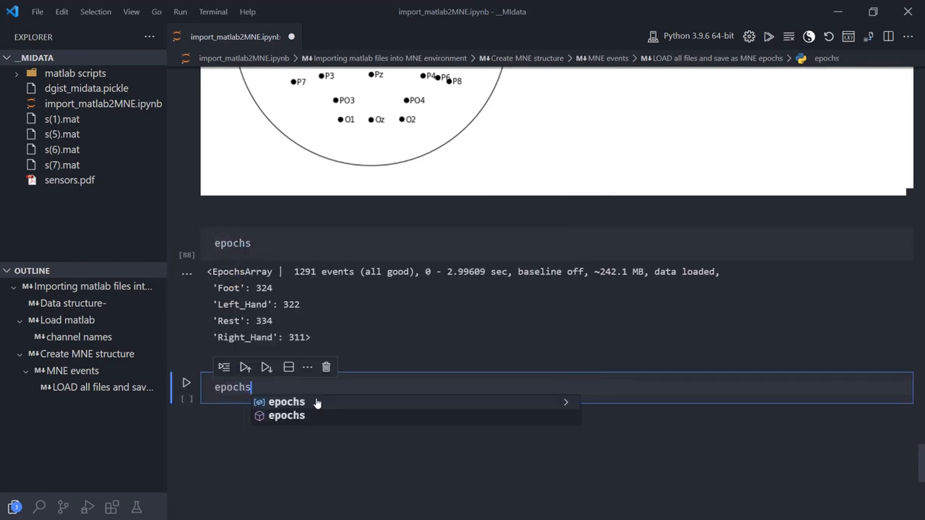
text(['Foot'])
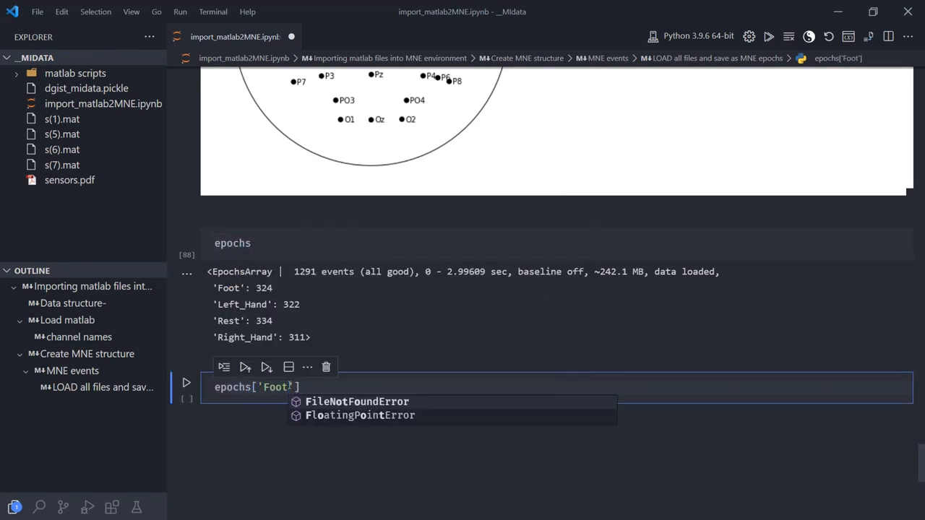
text(].a)
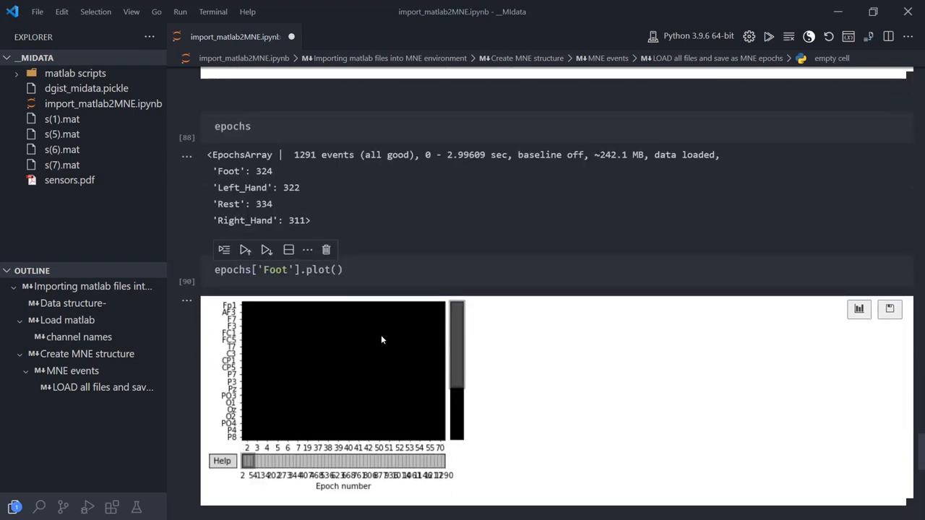
mouse_move(450, 396)
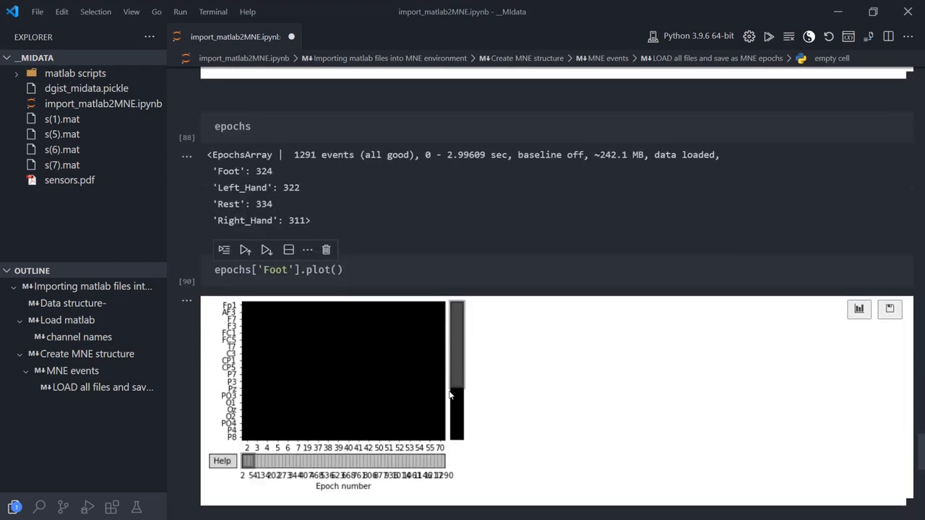